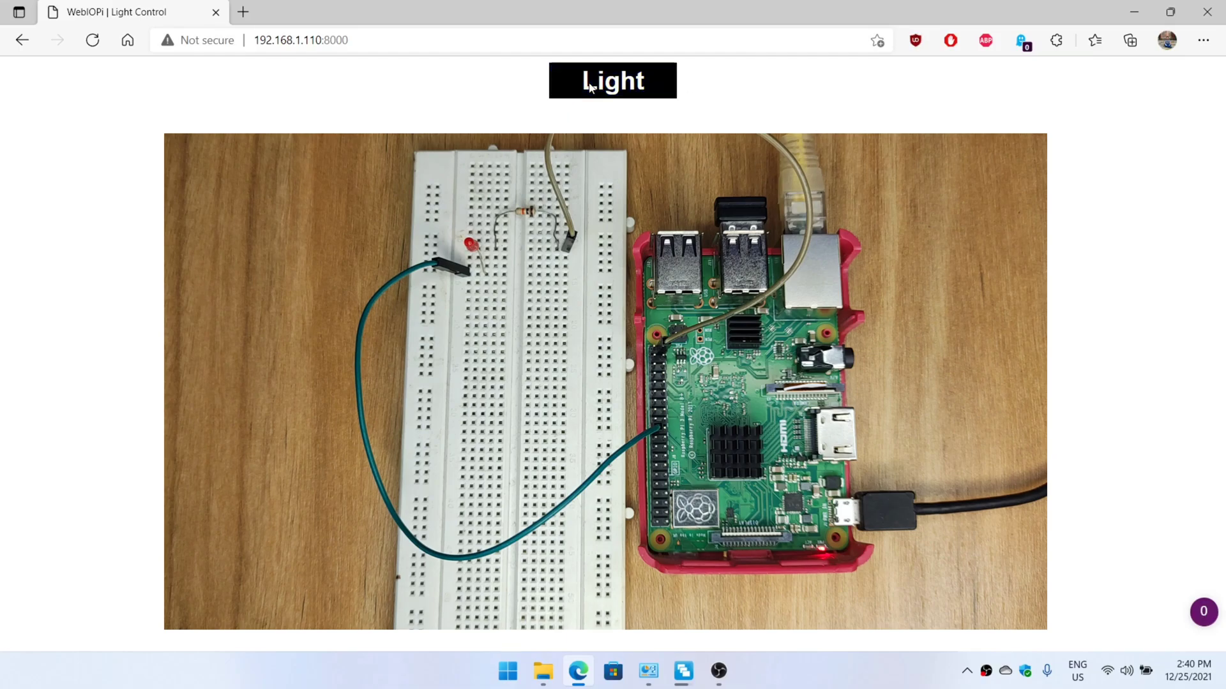
# Step: Toggle the Light button on the WebIOPi page twice, turning it from black to blue
pyautogui.click(612, 79)
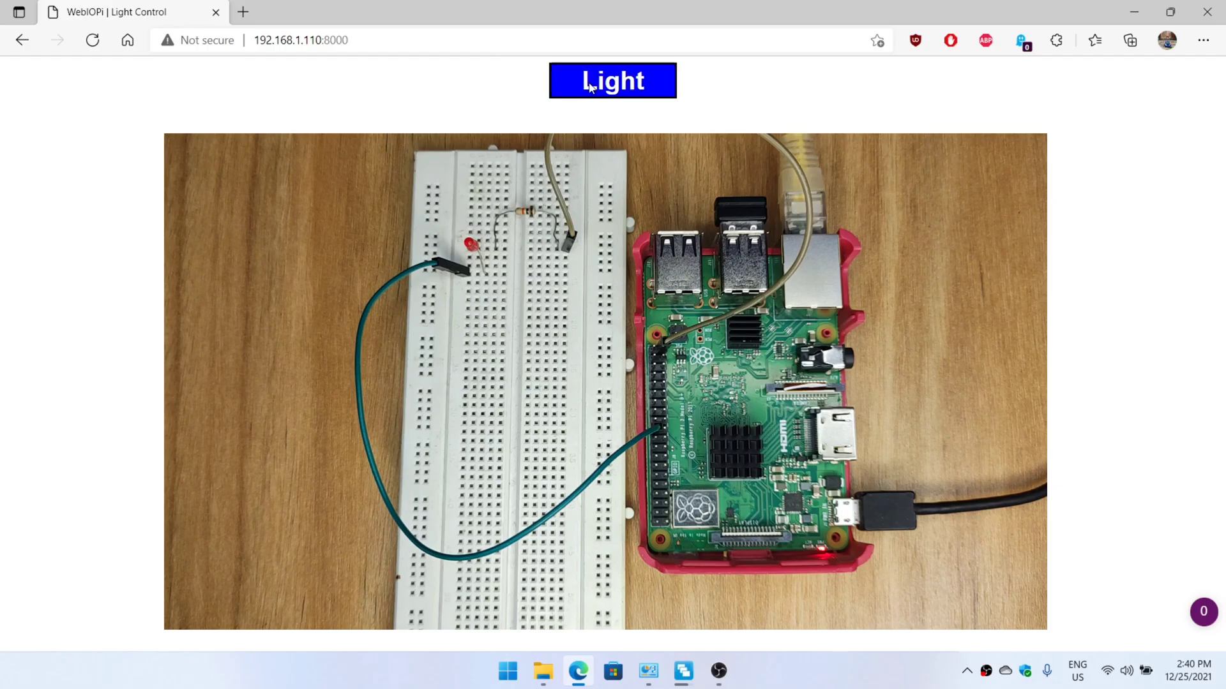
pyautogui.click(611, 80)
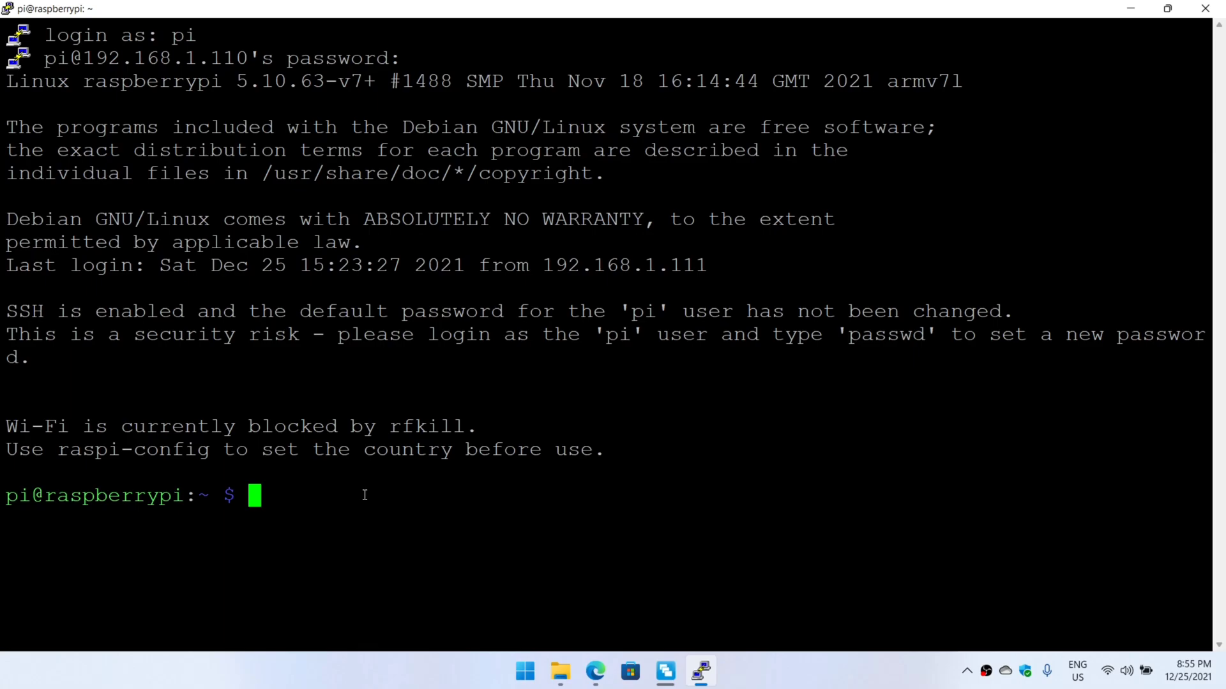
# Step: Download WebIOPi.zip from GitHub, unzip it, and apply webiopi-pi2bplus.patch inside WebIOPi-0.7.1
pyautogui.write('wget https://github.com/Freenove/WebIOPi/archive/master.zip -O WebIOPi.zip')
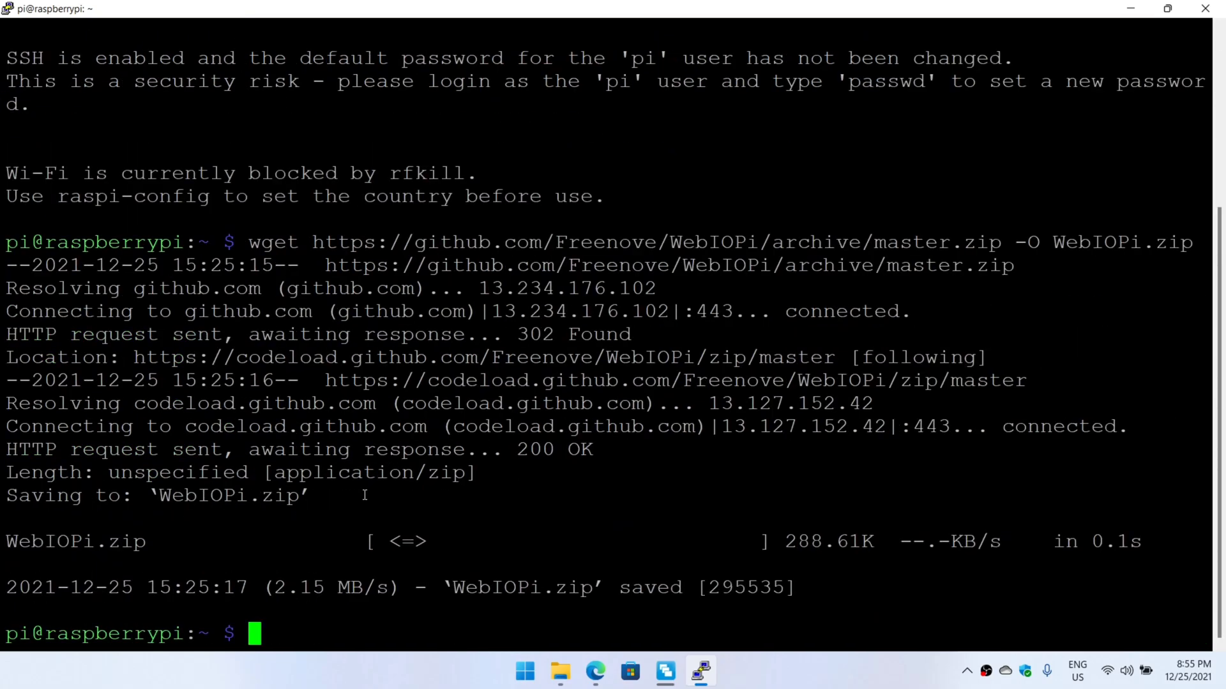
pyautogui.moveTo(519, 636)
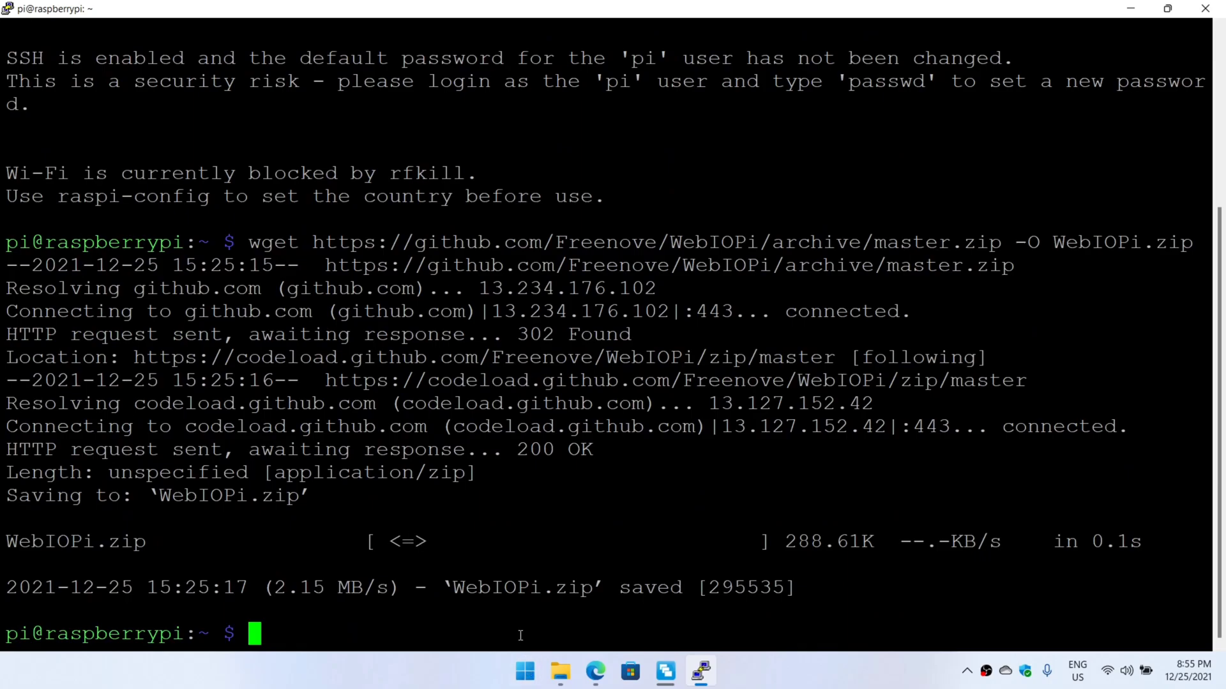
pyautogui.write('unzip')
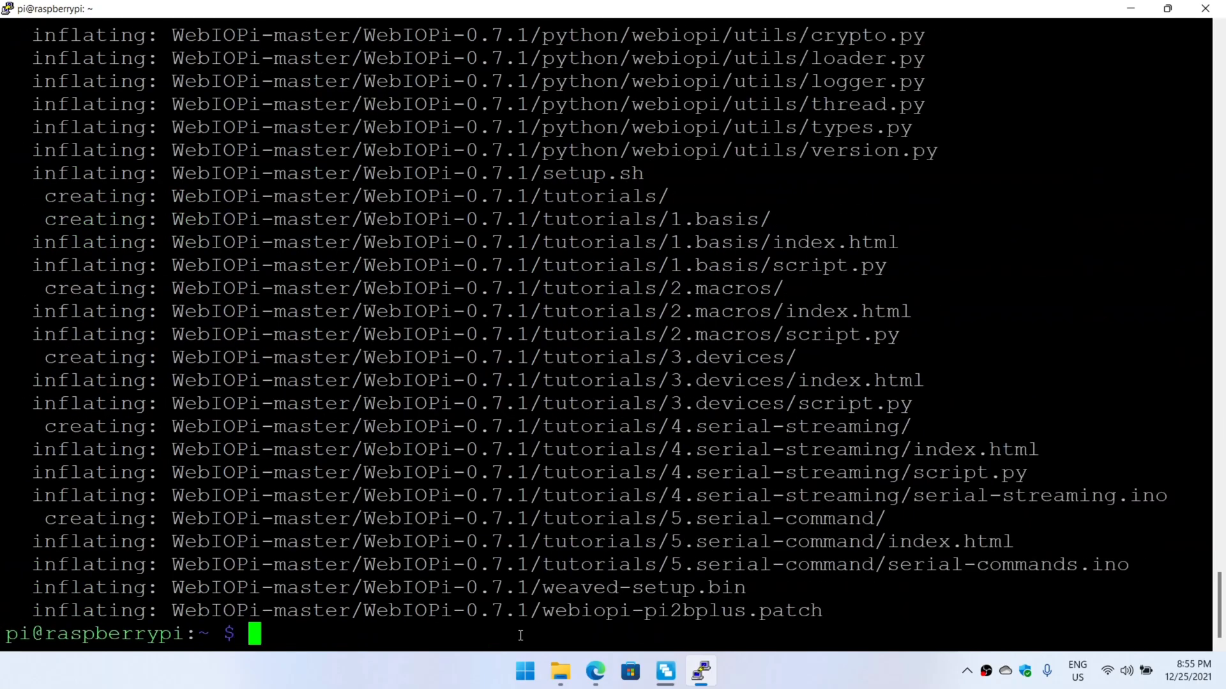
pyautogui.write('cd WebIOPi-master/WebIOPi-0.7.1/')
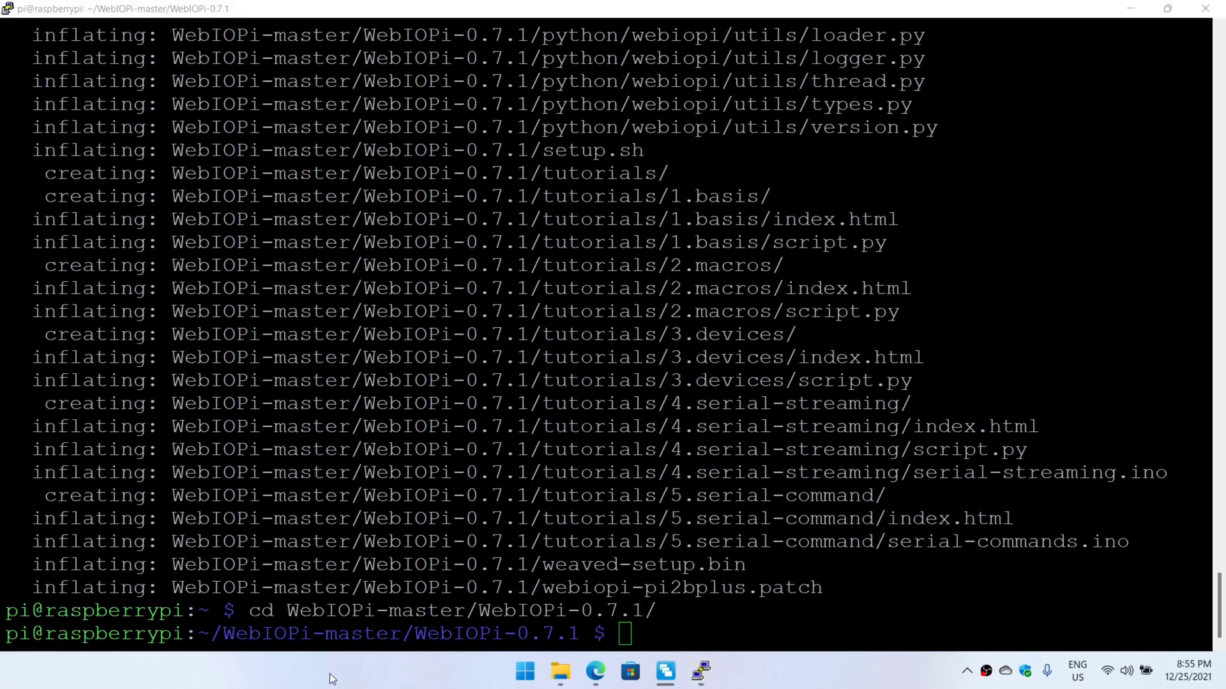
pyautogui.write('patch -p1 -i webiopi-pi2bplus.patch')
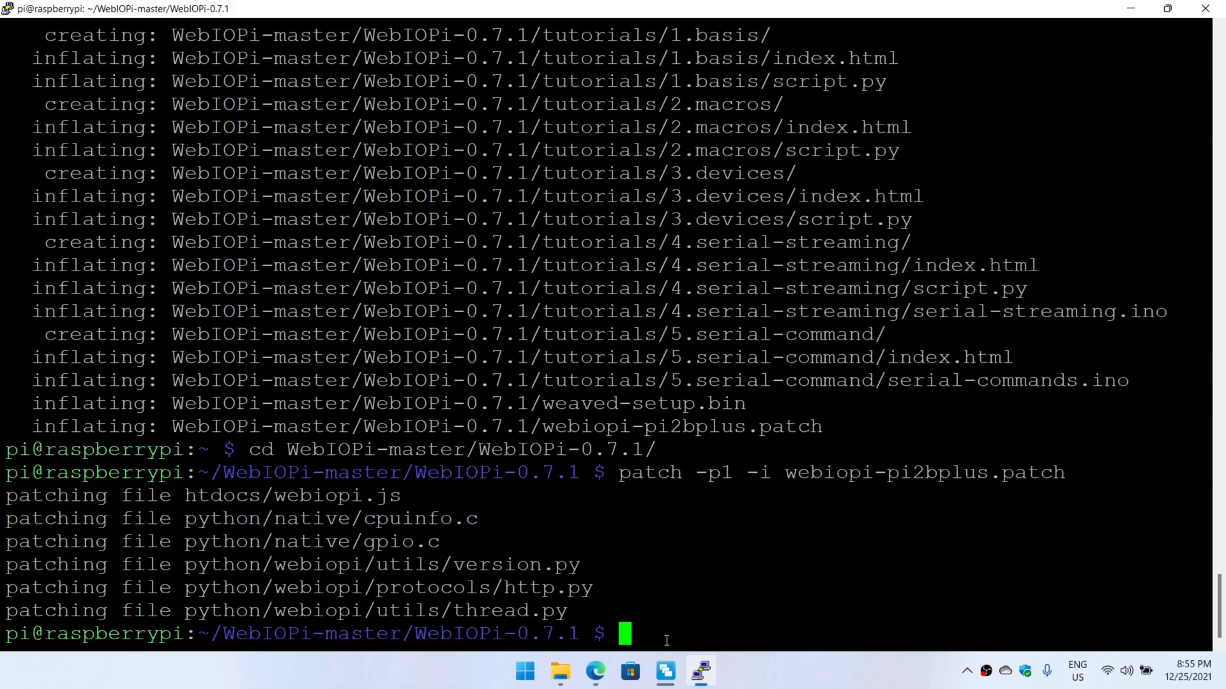
# Step: Install WebIOPi via sudo ./setup.sh declining Internet access, then enter sudo webiopi -d -c /etc/webiopi/config
pyautogui.write('sudo')
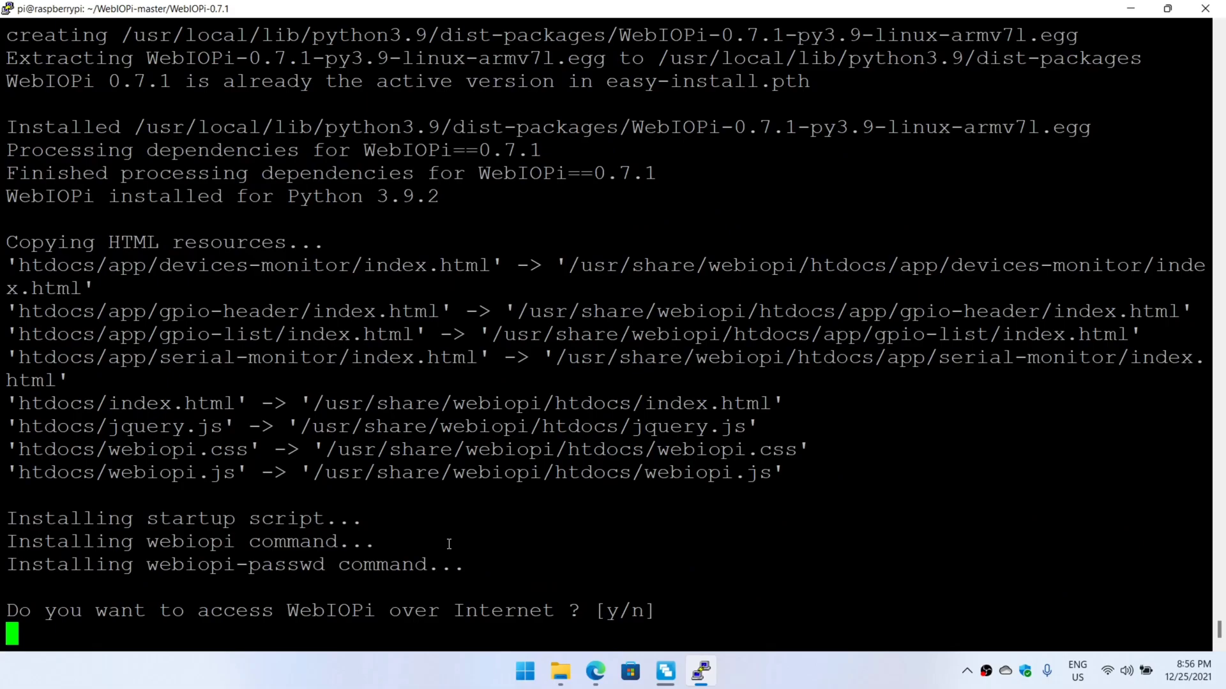
pyautogui.write('n')
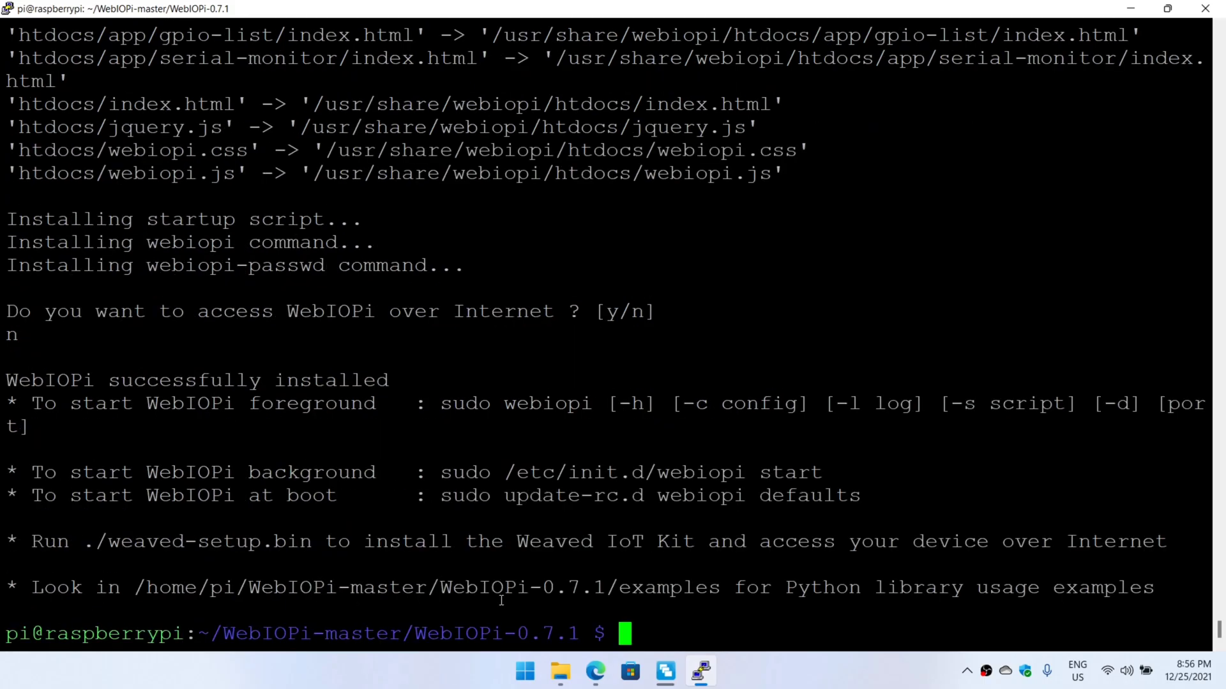
pyautogui.moveTo(419, 679)
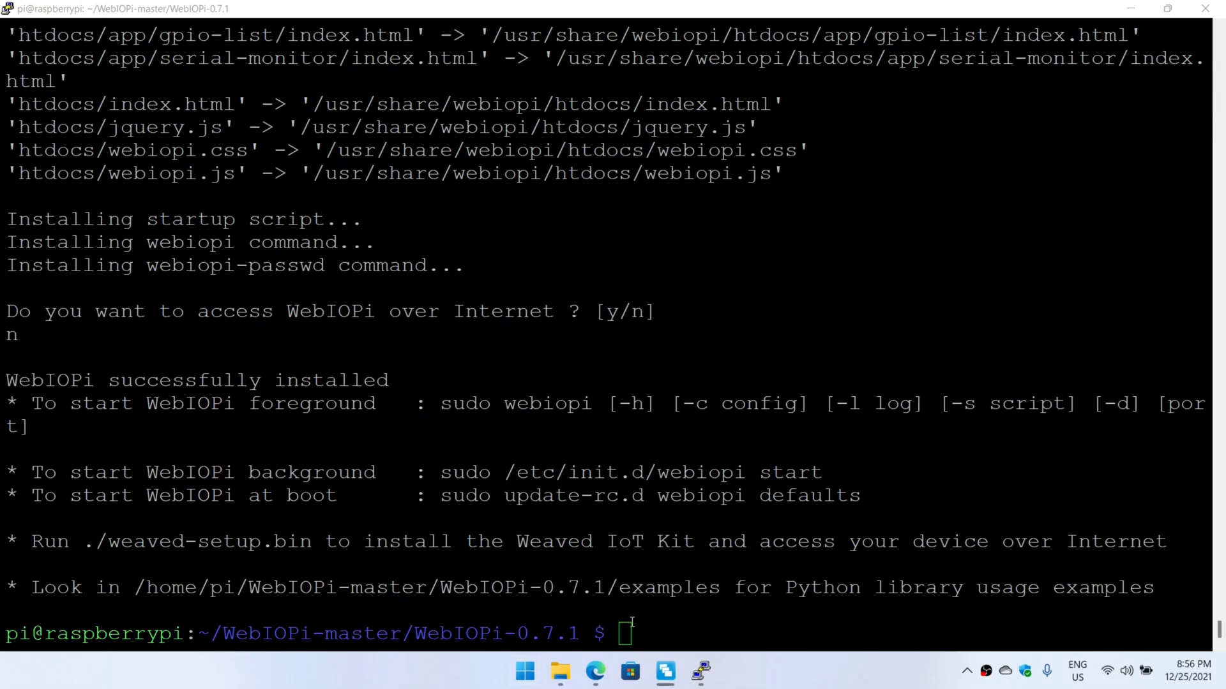
pyautogui.write('sudo webiopi -d -c /etc/webiopi/config')
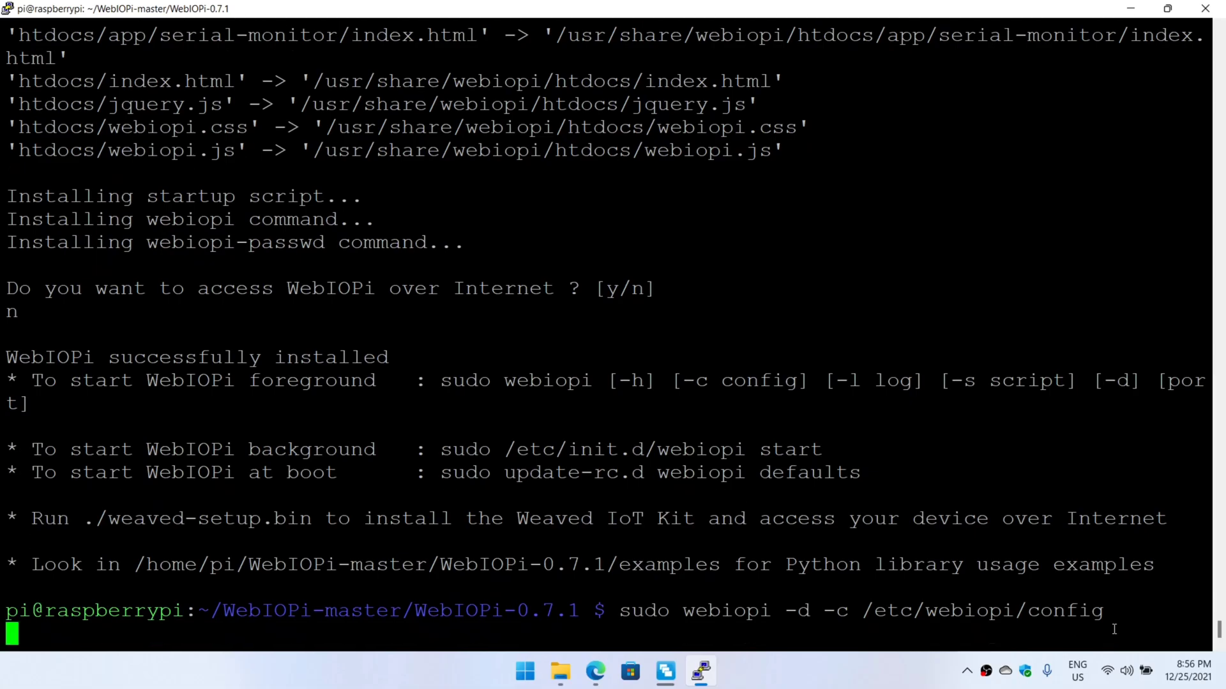
# Step: Run WebIOPi in debug mode serving on 192.168.1.110:8000, then stop it with Ctrl+C
pyautogui.press('Return')
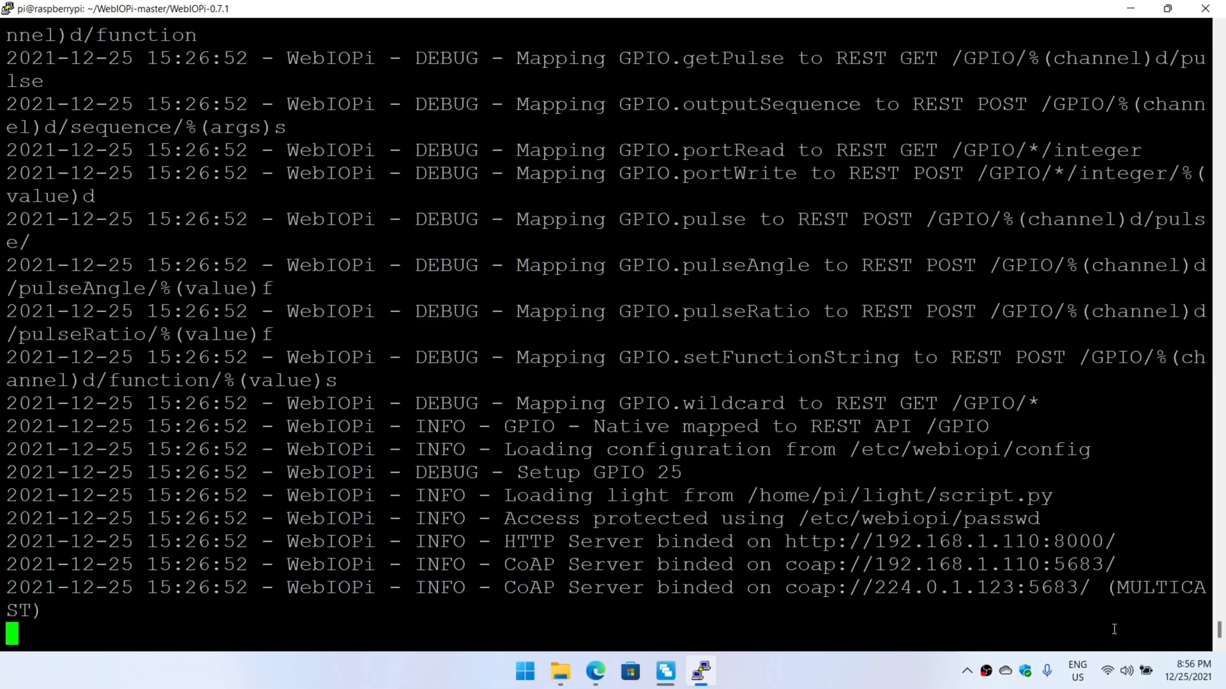
pyautogui.moveTo(525, 587)
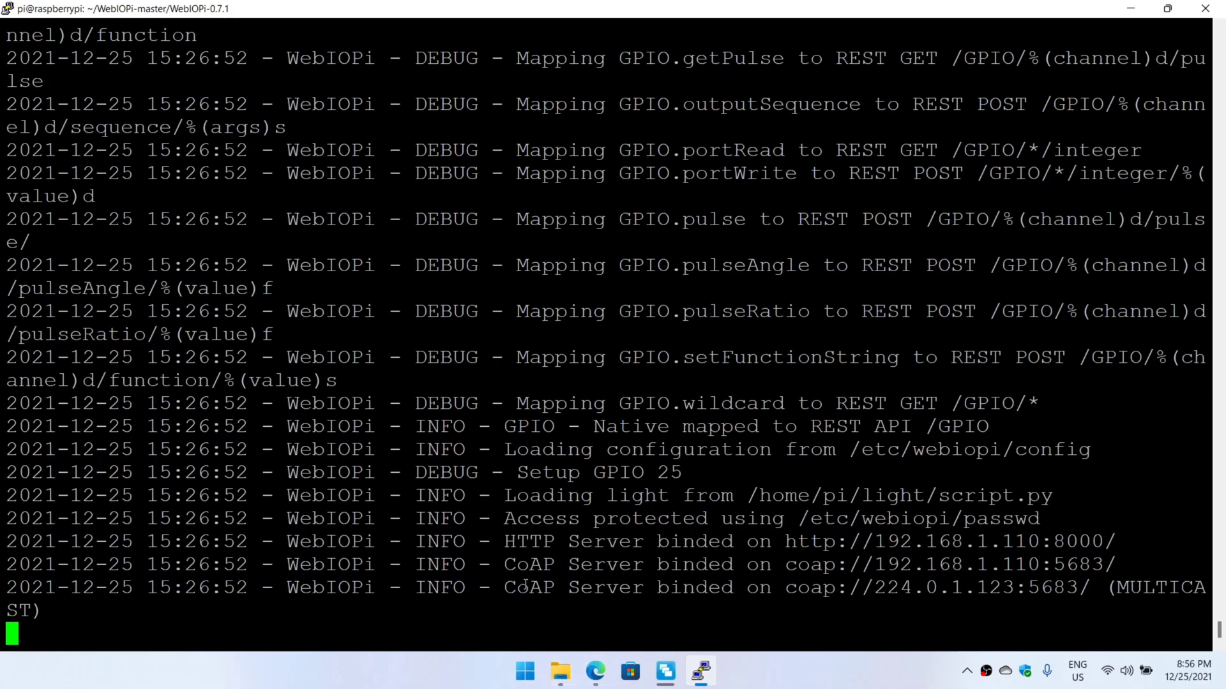
pyautogui.moveTo(433, 624)
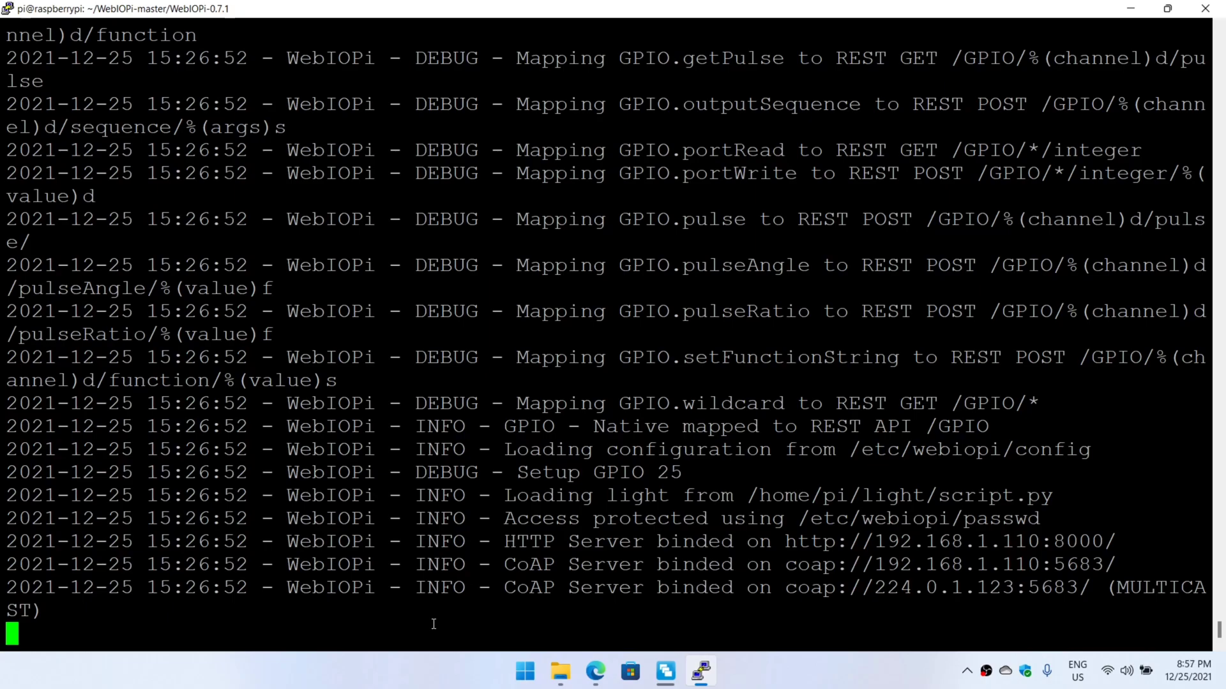
pyautogui.press('ctrl+c')
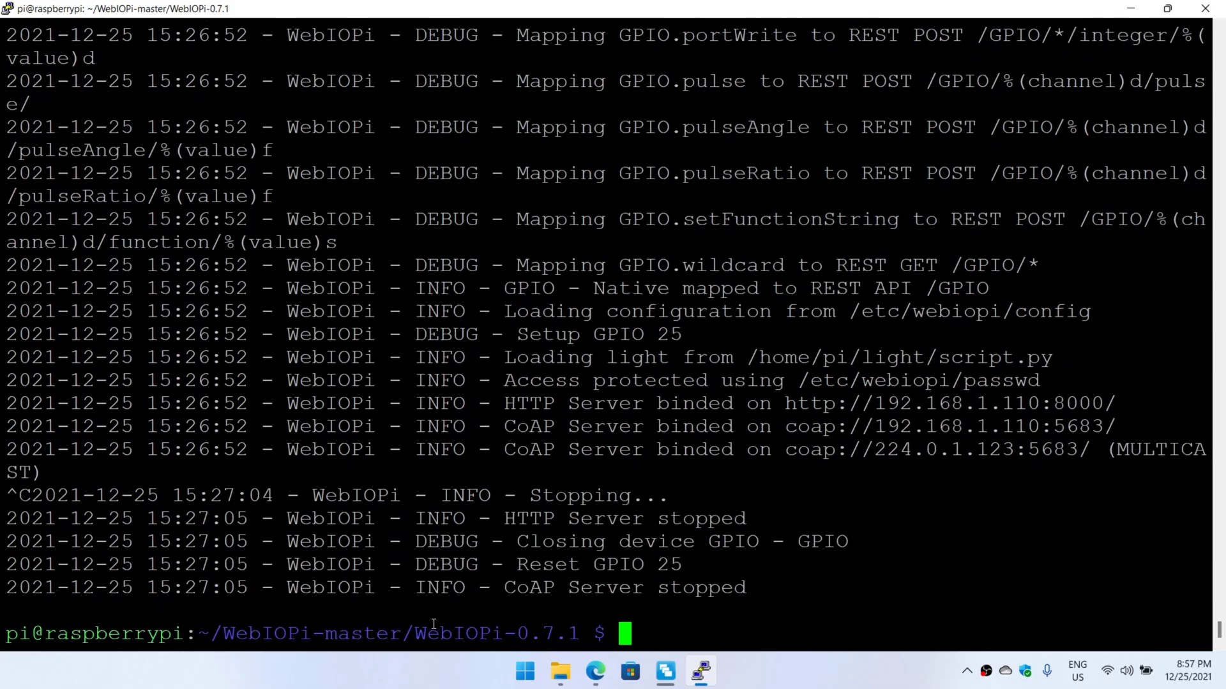
# Step: Move up into the ~/light folder and load script.py in nano
pyautogui.write('cd ..')
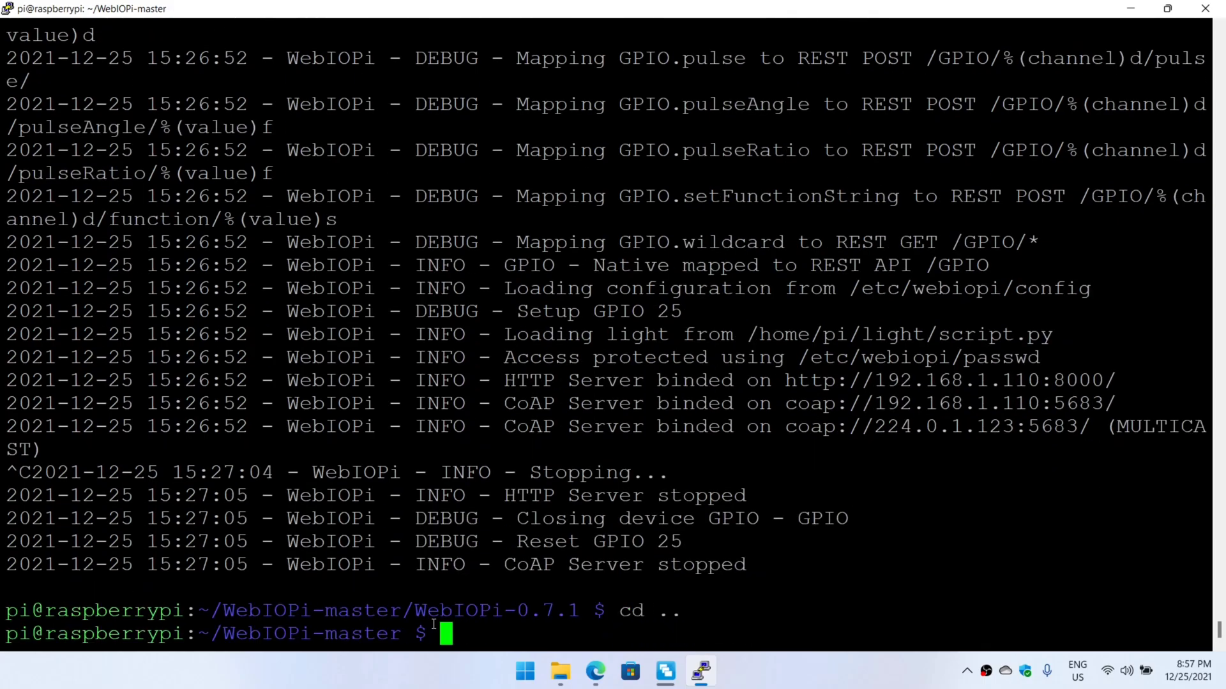
pyautogui.write('cd ..')
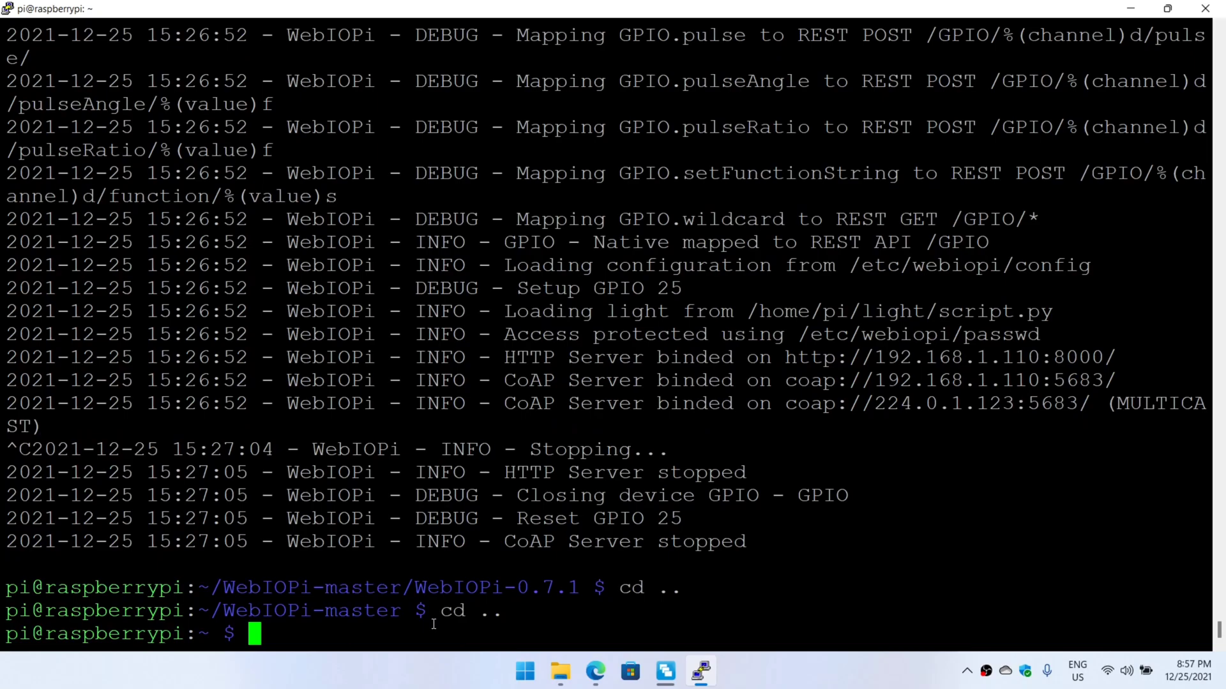
pyautogui.write('cd light/')
pyautogui.write('nano')
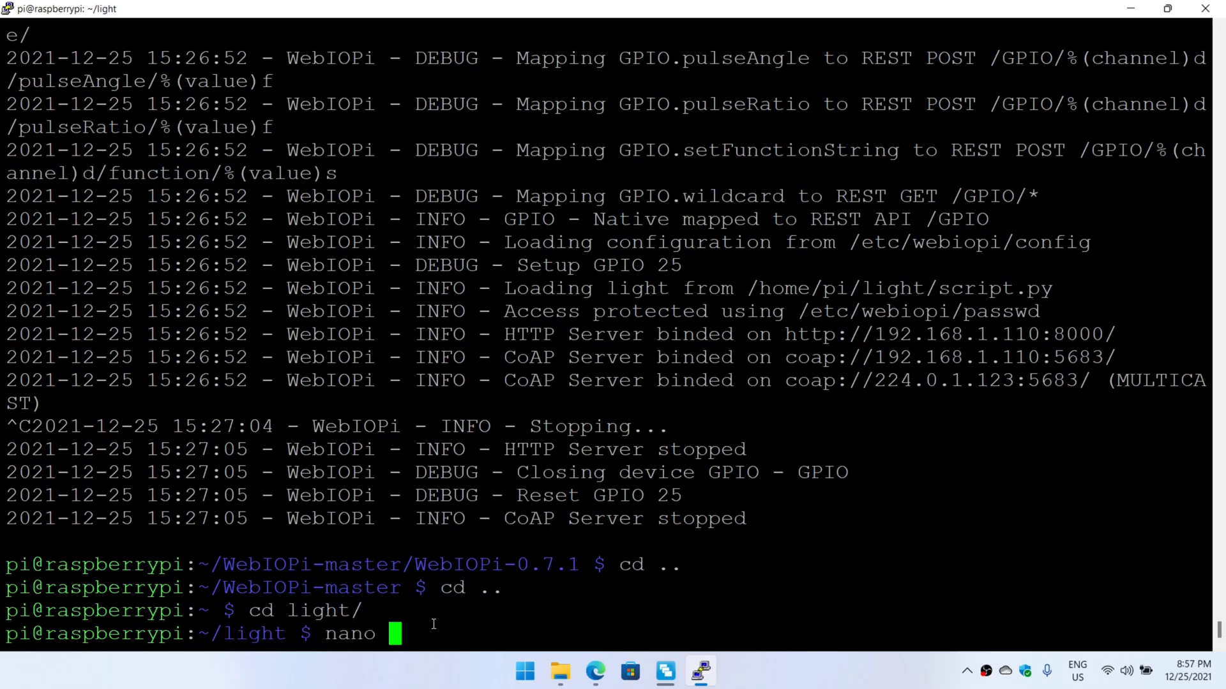
pyautogui.write('script.py')
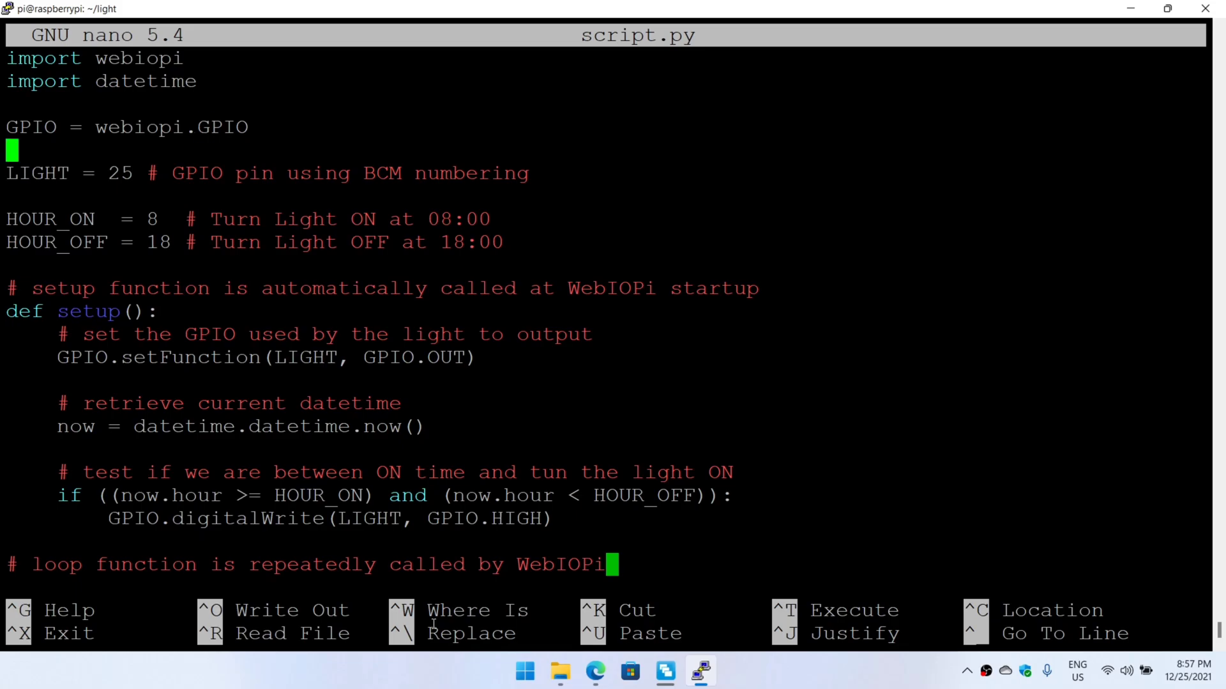
# Step: Review script.py's LIGHT = 25 with HOUR_ON 8 and HOUR_OFF 18, then exit nano
pyautogui.click(202, 242)
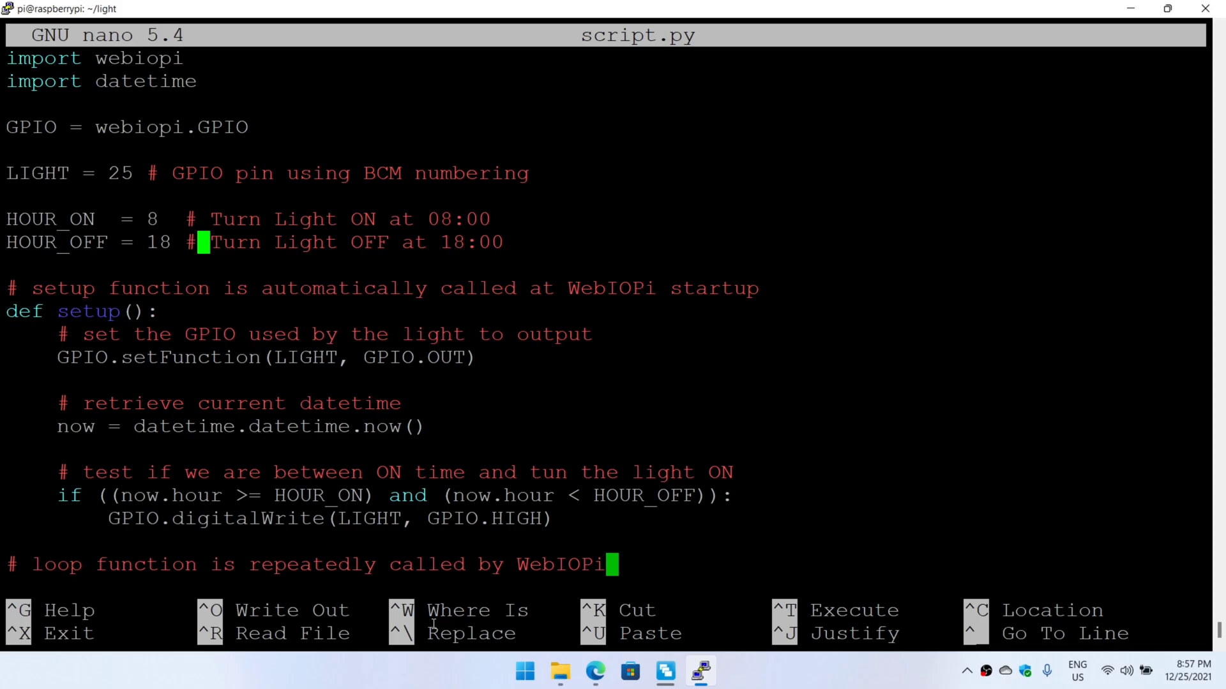
pyautogui.press('Up')
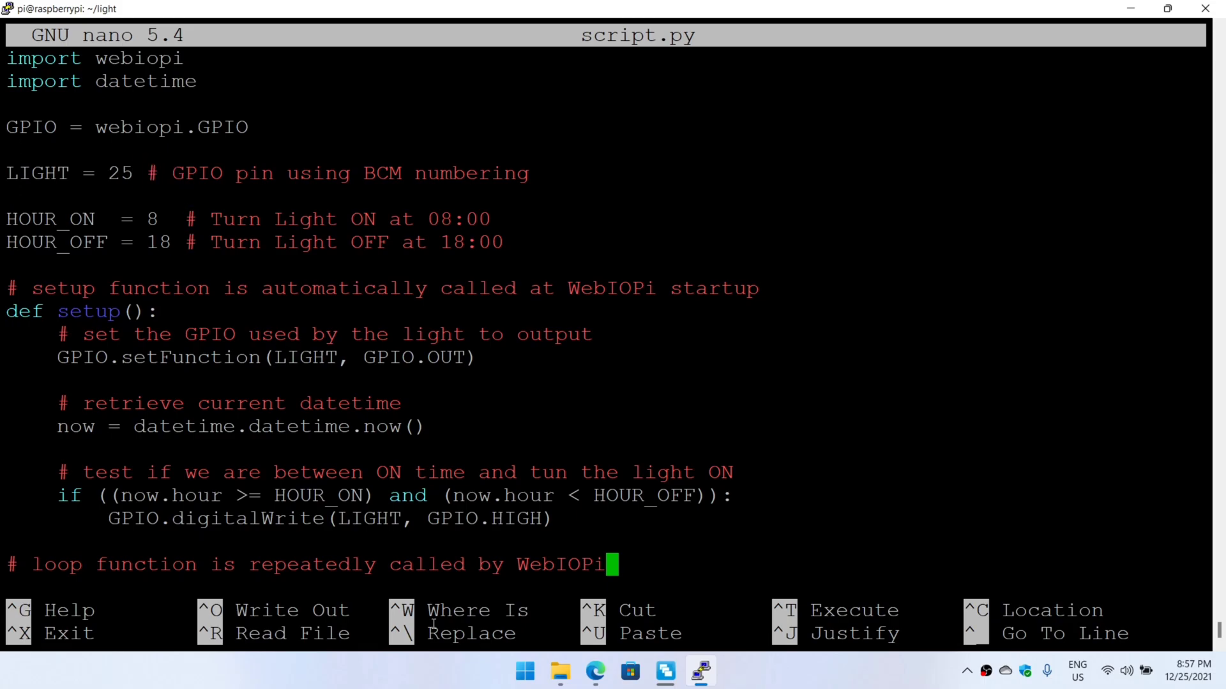
pyautogui.click(100, 172)
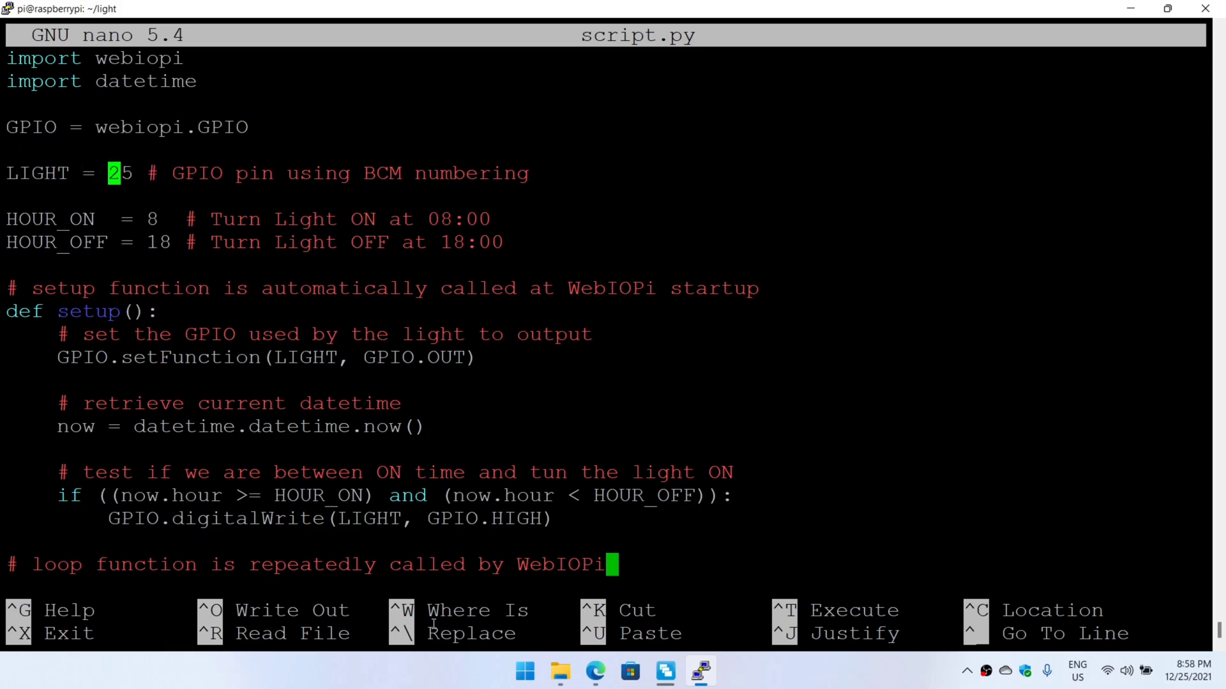
pyautogui.press('Right')
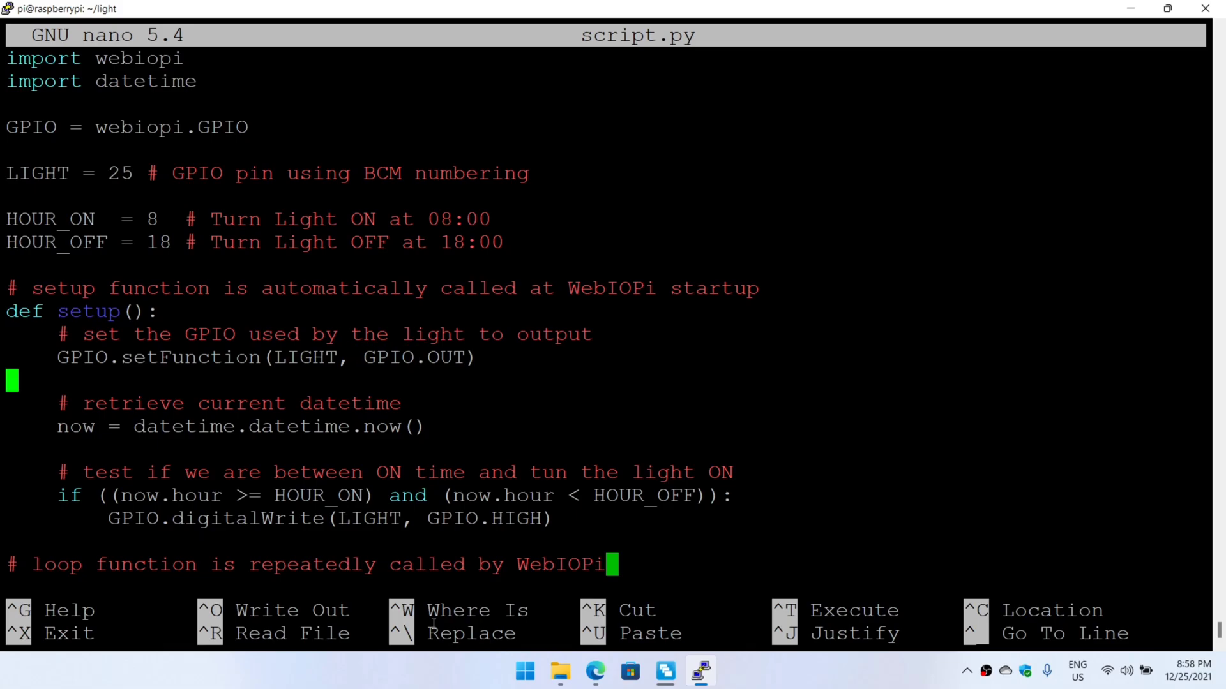
pyautogui.scroll(-3)
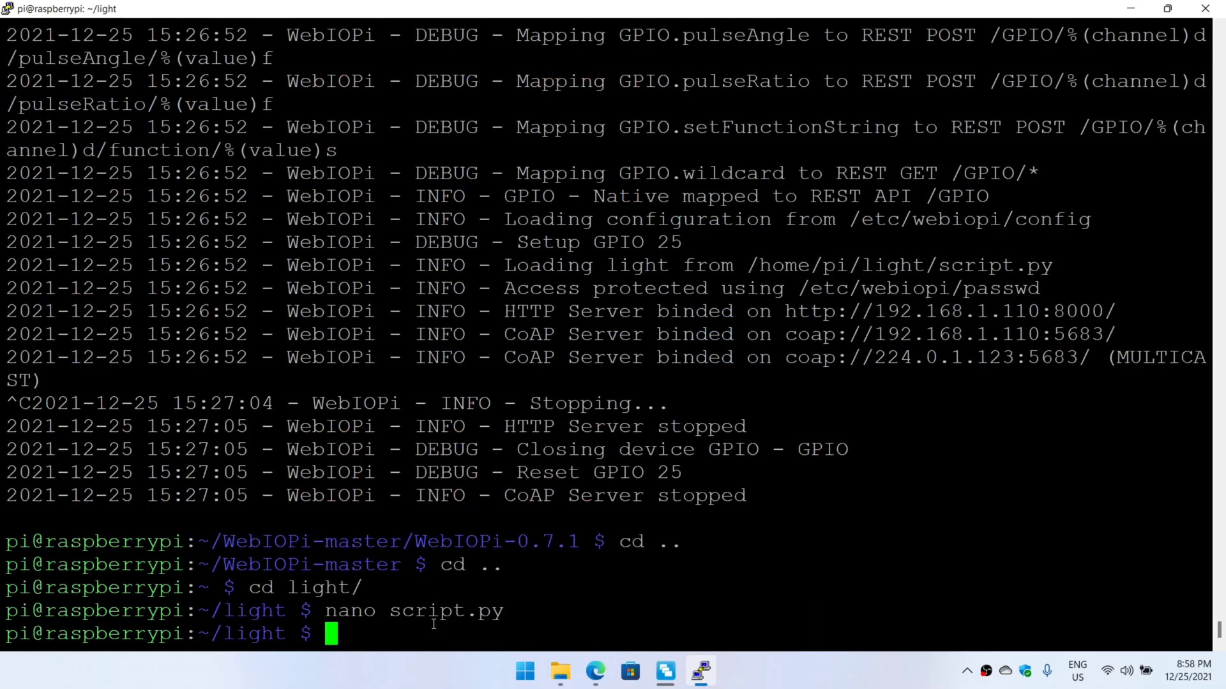
# Step: Review index.html's createGPIOButton code for the GPIO 25 Light button in nano, then exit
pyautogui.write('nano index.html')
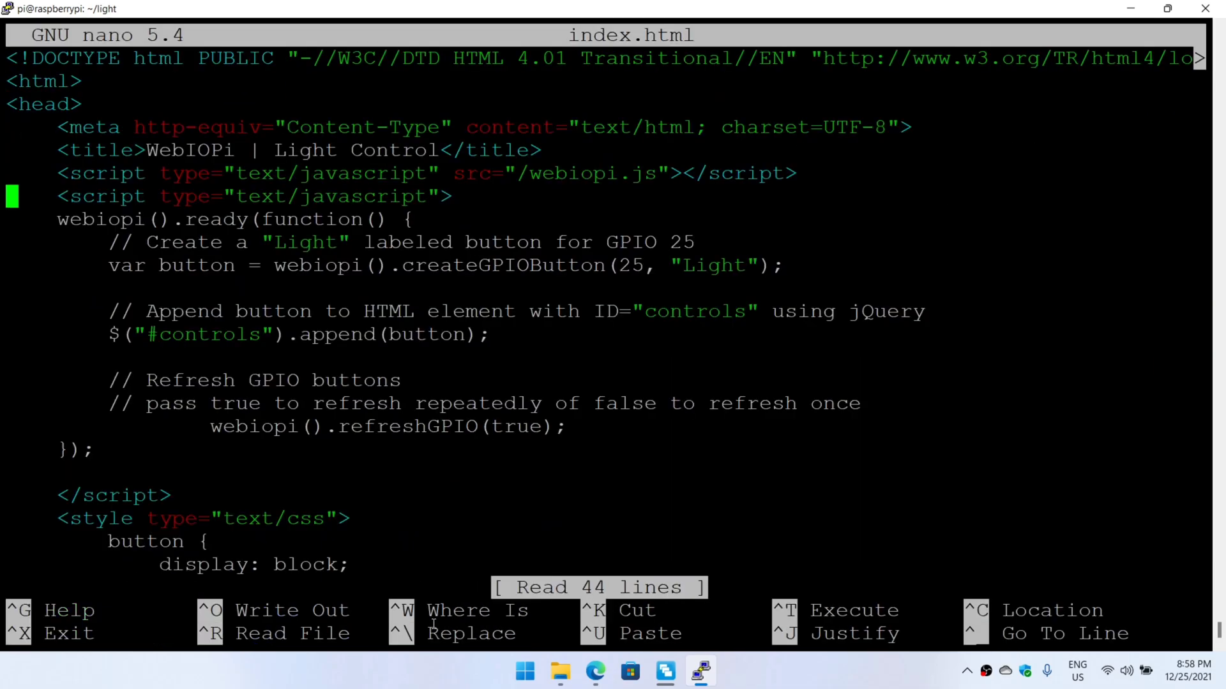
pyautogui.press('Down')
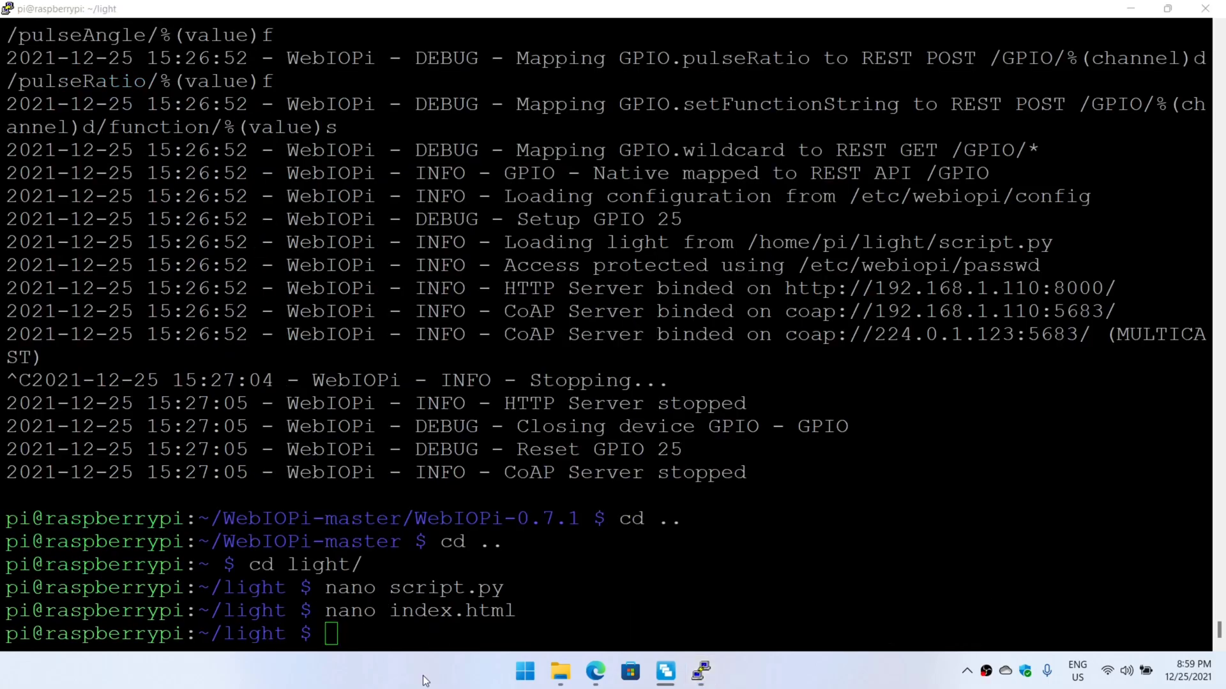
# Step: Edit /etc/webiopi/config with GPIO 25 OUT, light script path, doc-root /home/pi/light/html and index.html
pyautogui.write('nano script.py')
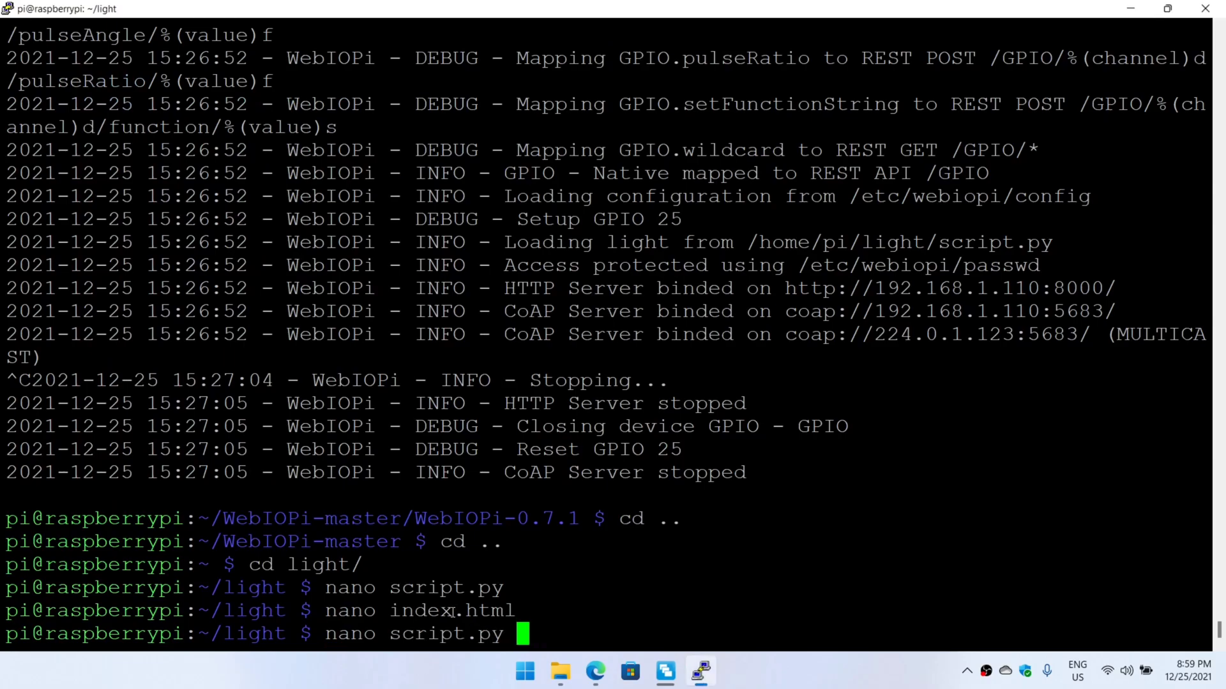
pyautogui.write('sudo webiopi -d -c /etc/webiopi/config')
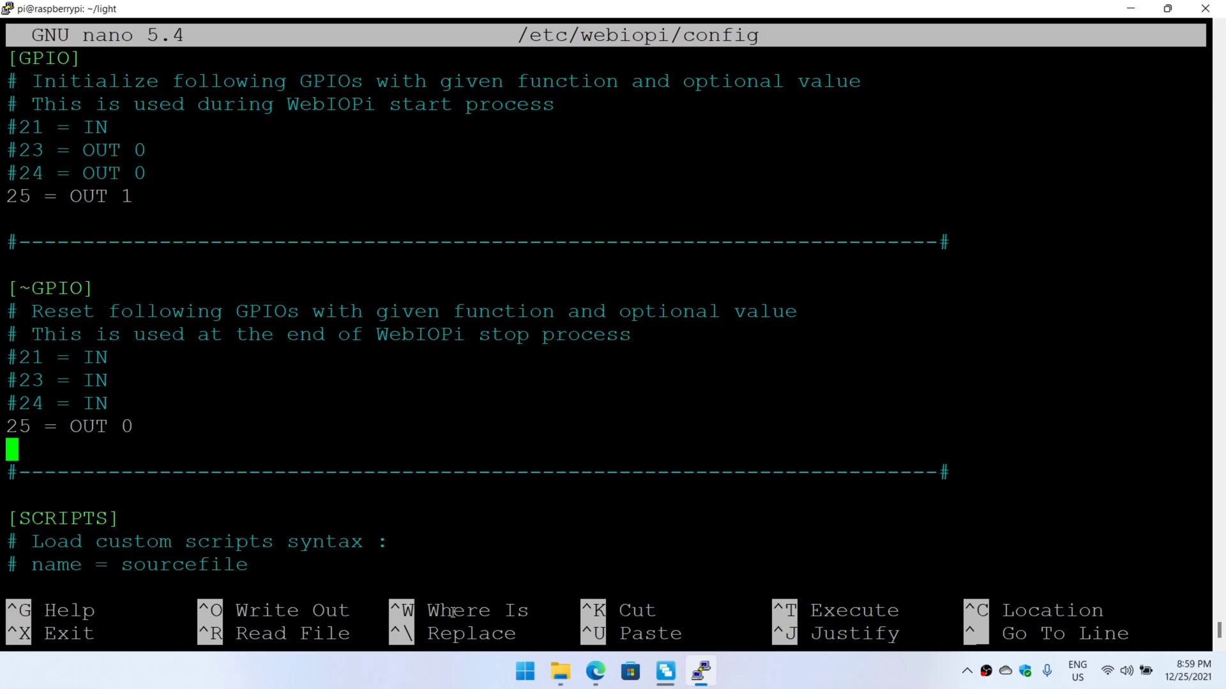
pyautogui.scroll(-3)
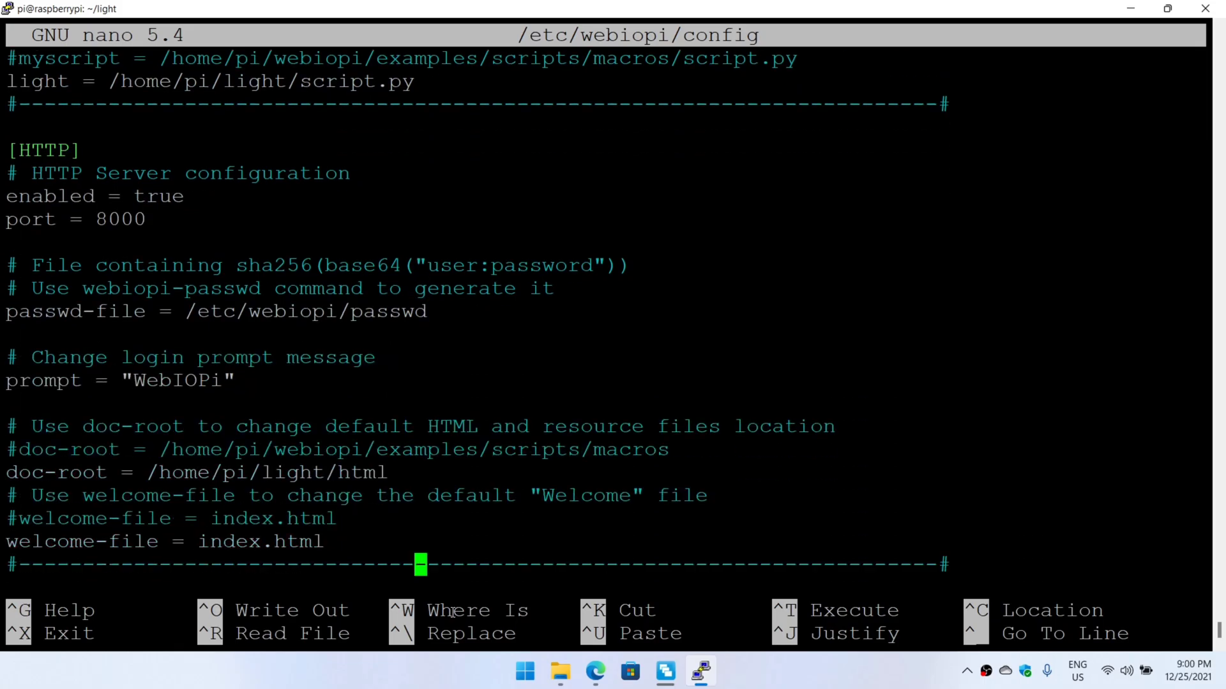
# Step: Review the DEVICES, REST and ROUTES sections with gpio-export = 25, then exit nano
pyautogui.scroll(-3)
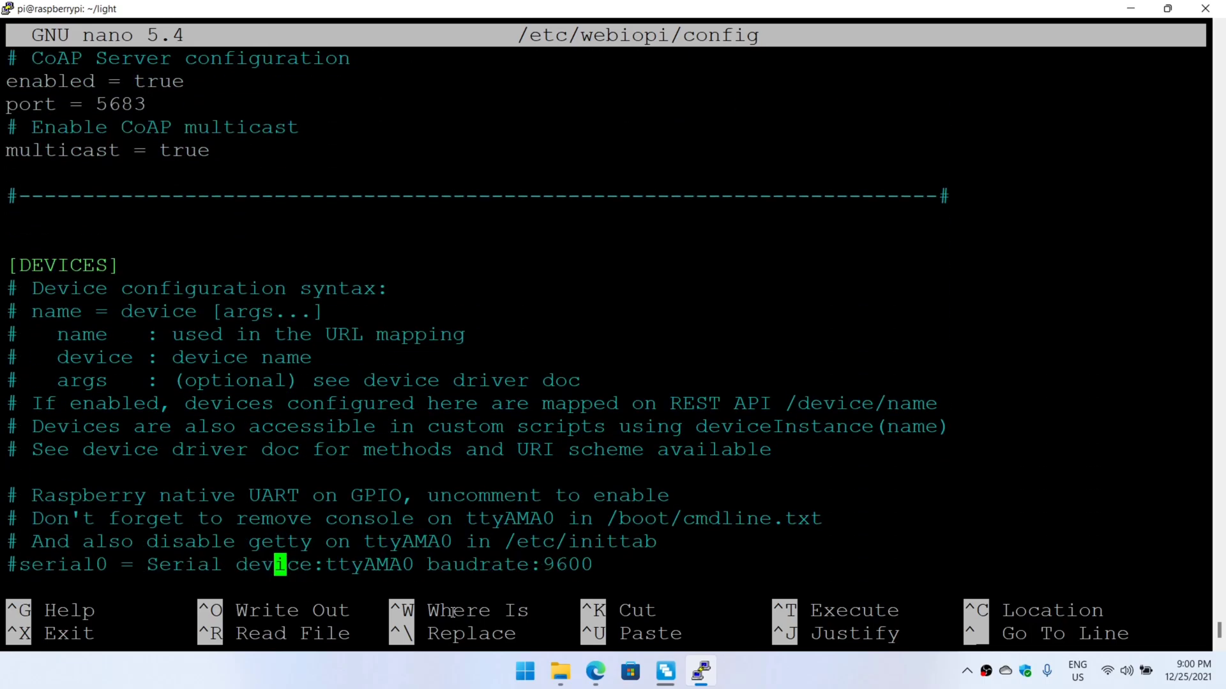
pyautogui.scroll(-3)
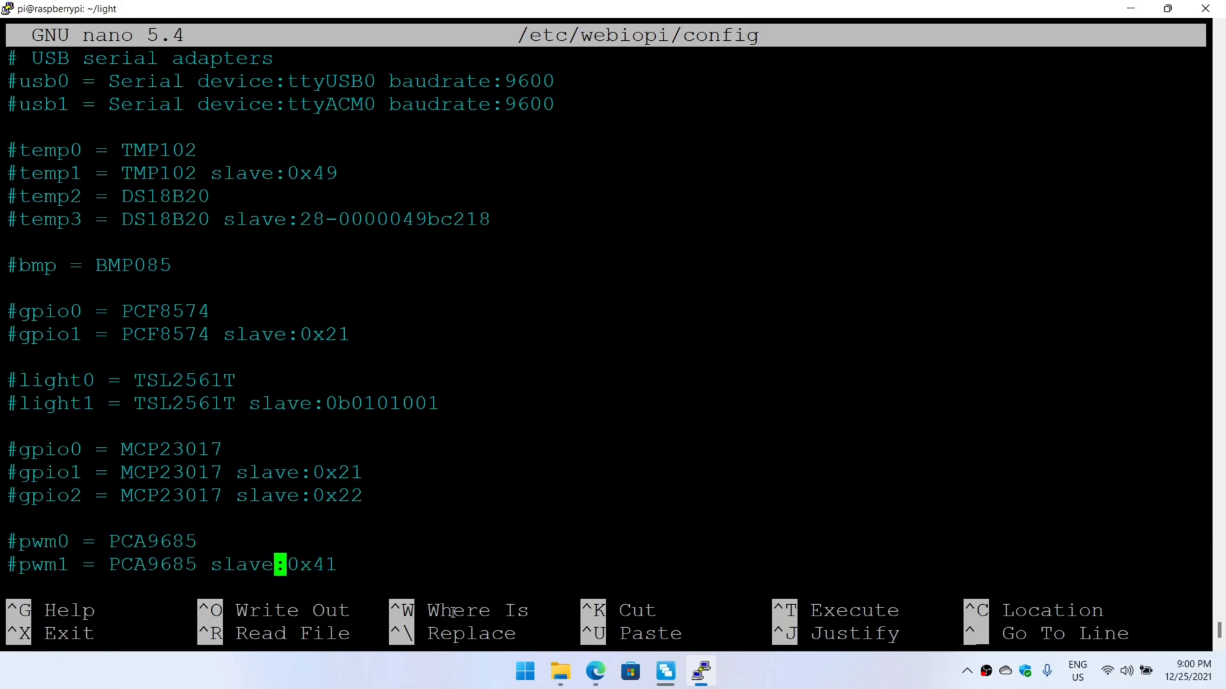
pyautogui.scroll(-3)
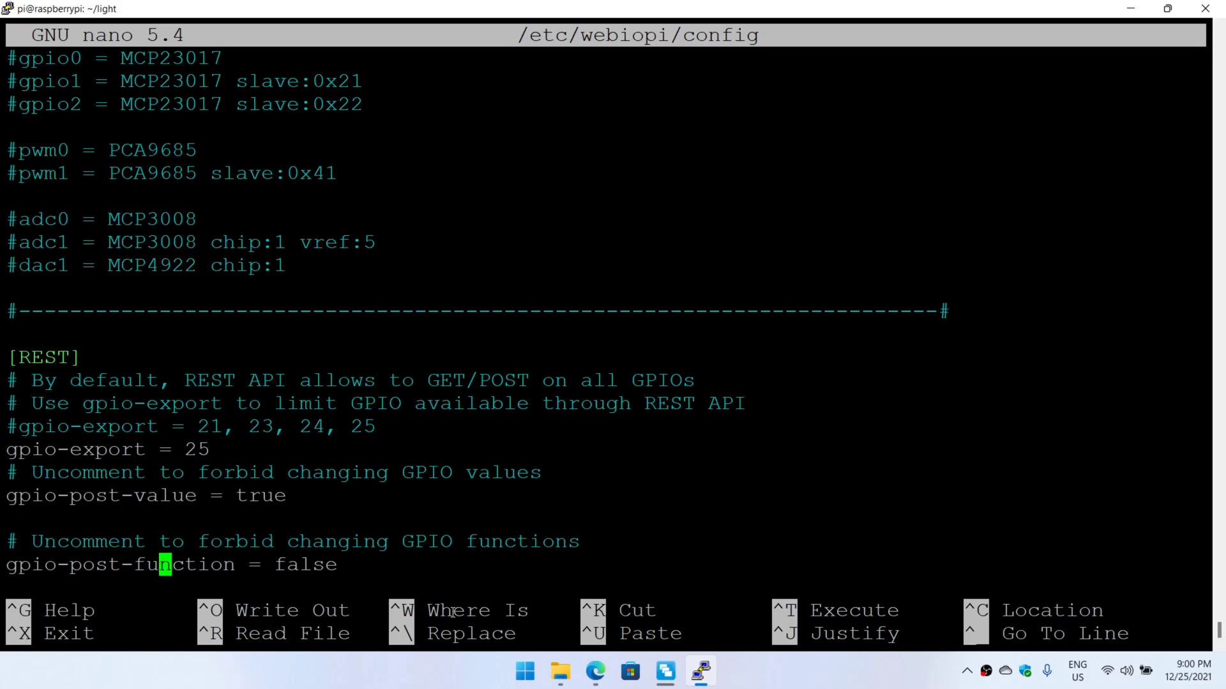
pyautogui.scroll(-3)
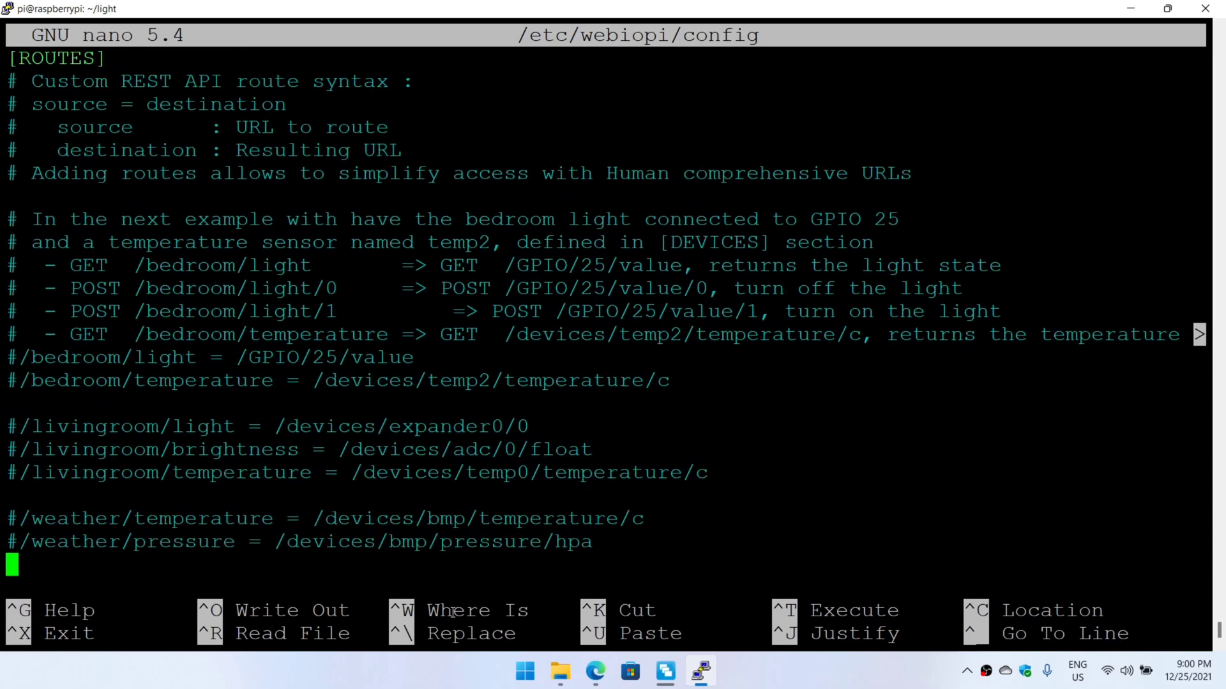
pyautogui.press('ctrl+x')
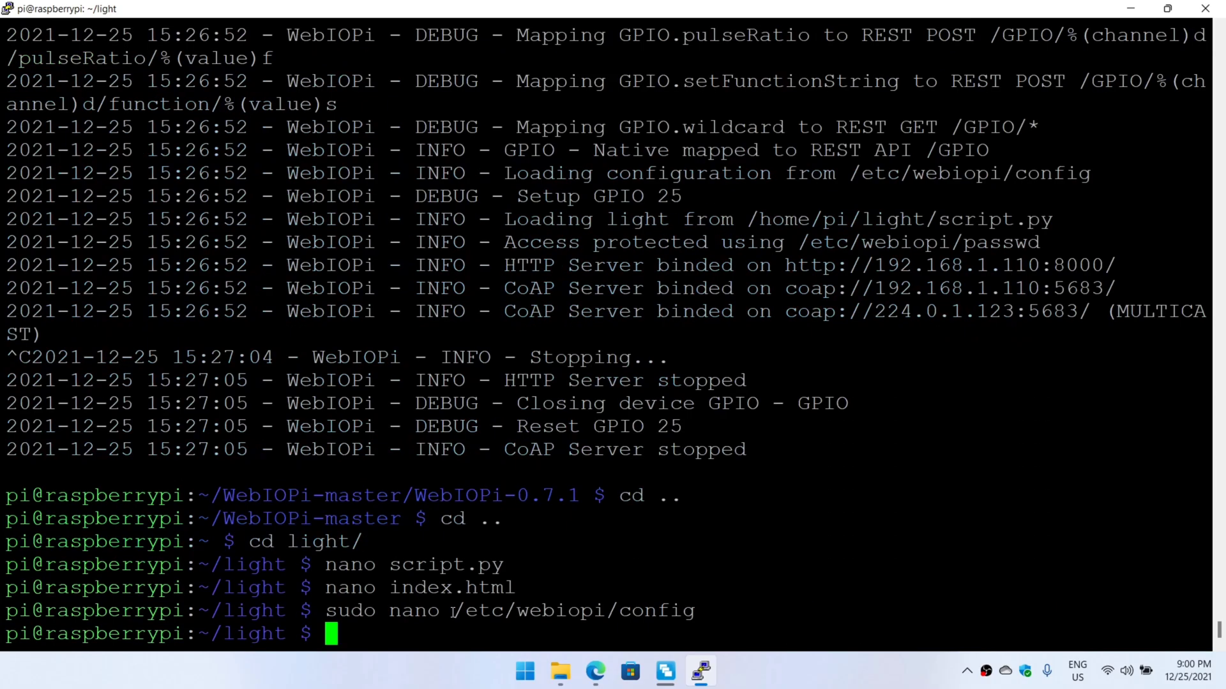
# Step: Launch sudo webiopi -d -c /etc/webiopi/config serving HTTP on 192.168.1.110:8000 and head to the browser
pyautogui.write('sudo webiopi -d -c /etc/webiopi/config')
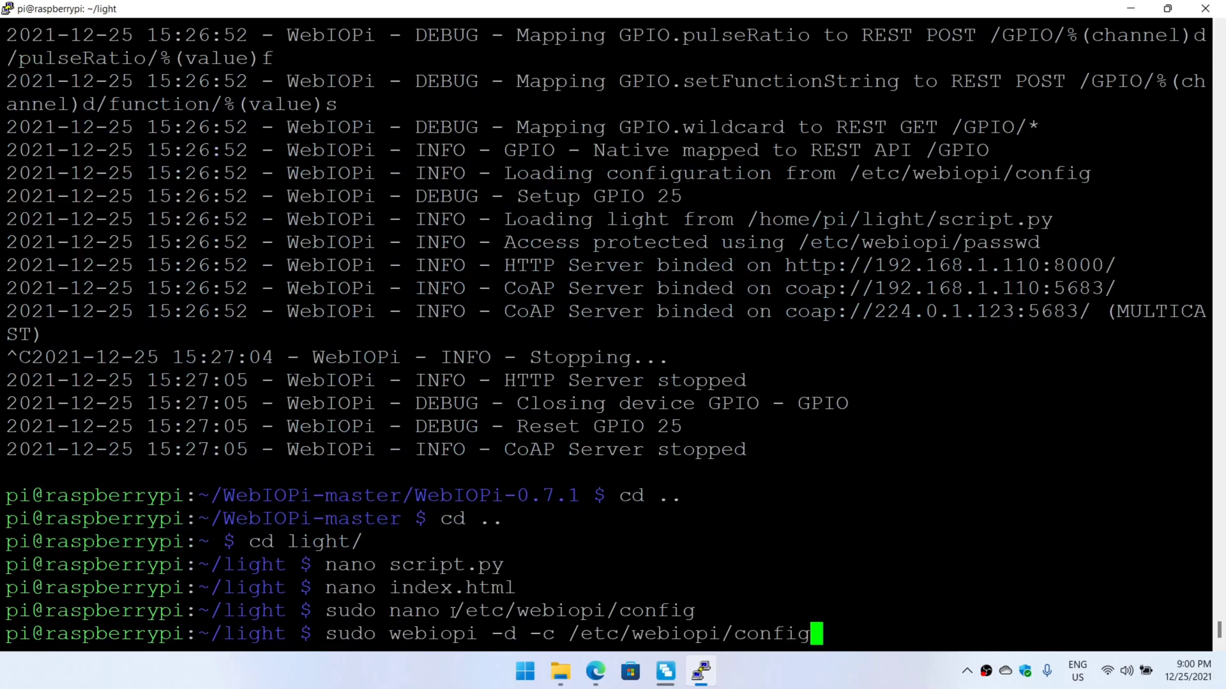
pyautogui.press('Return')
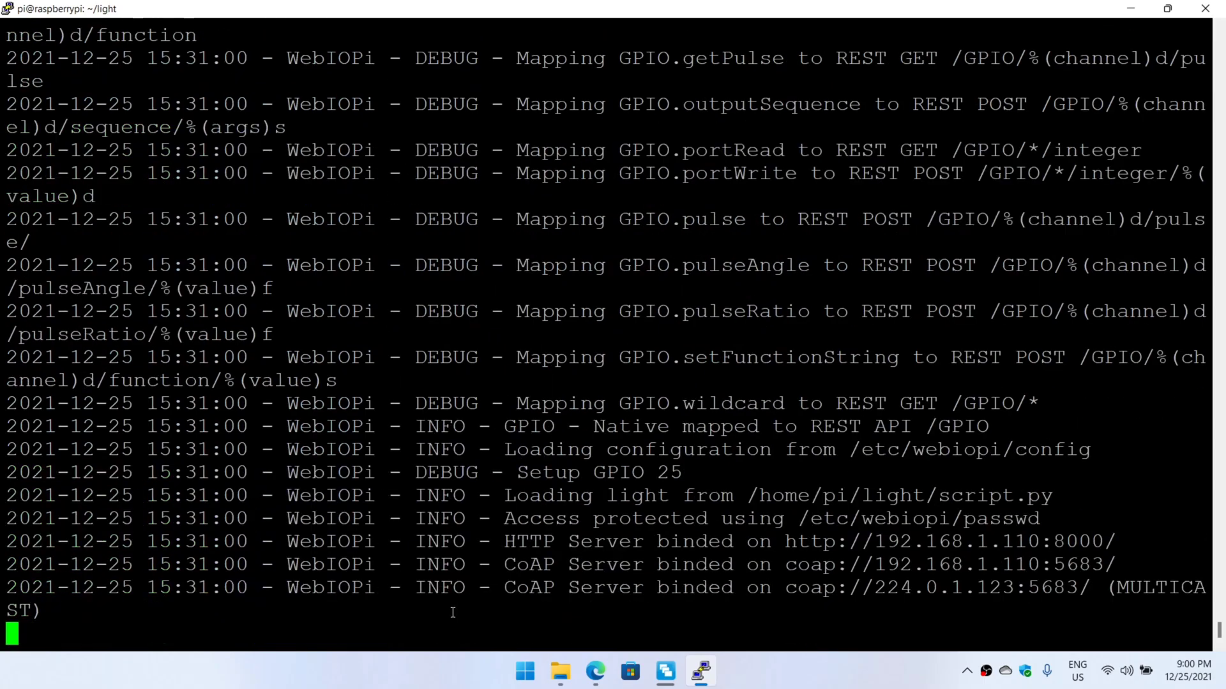
pyautogui.moveTo(642, 615)
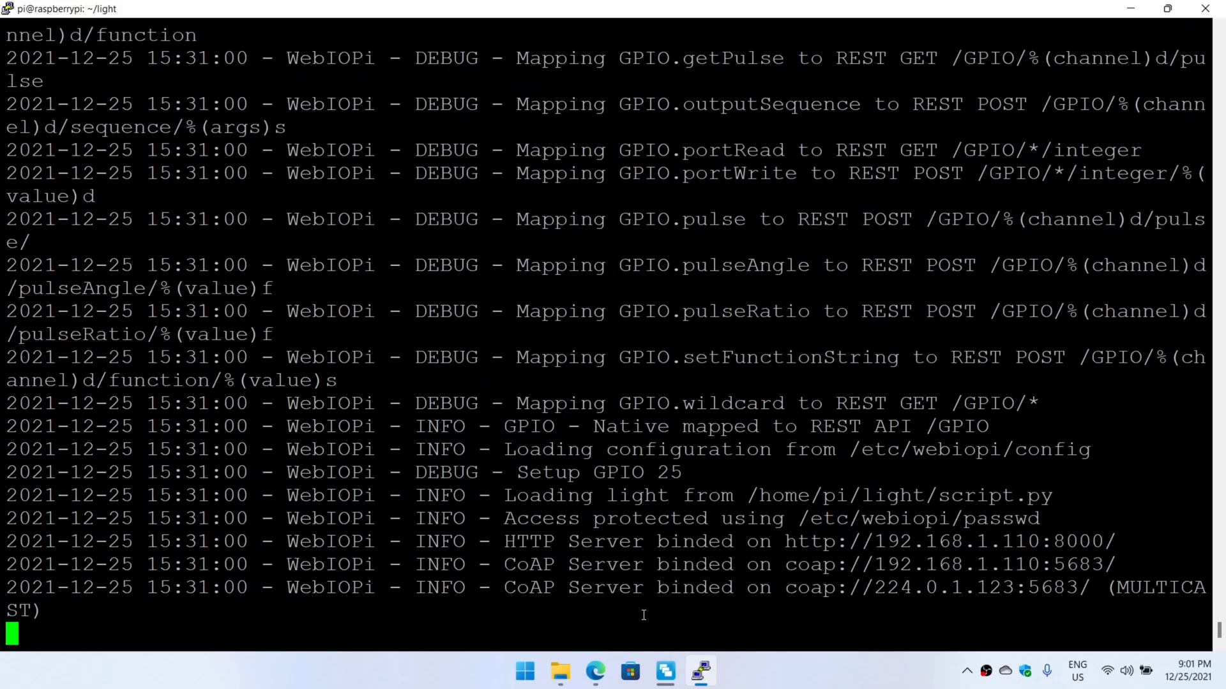
pyautogui.click(595, 670)
pyautogui.write('http://192.1')
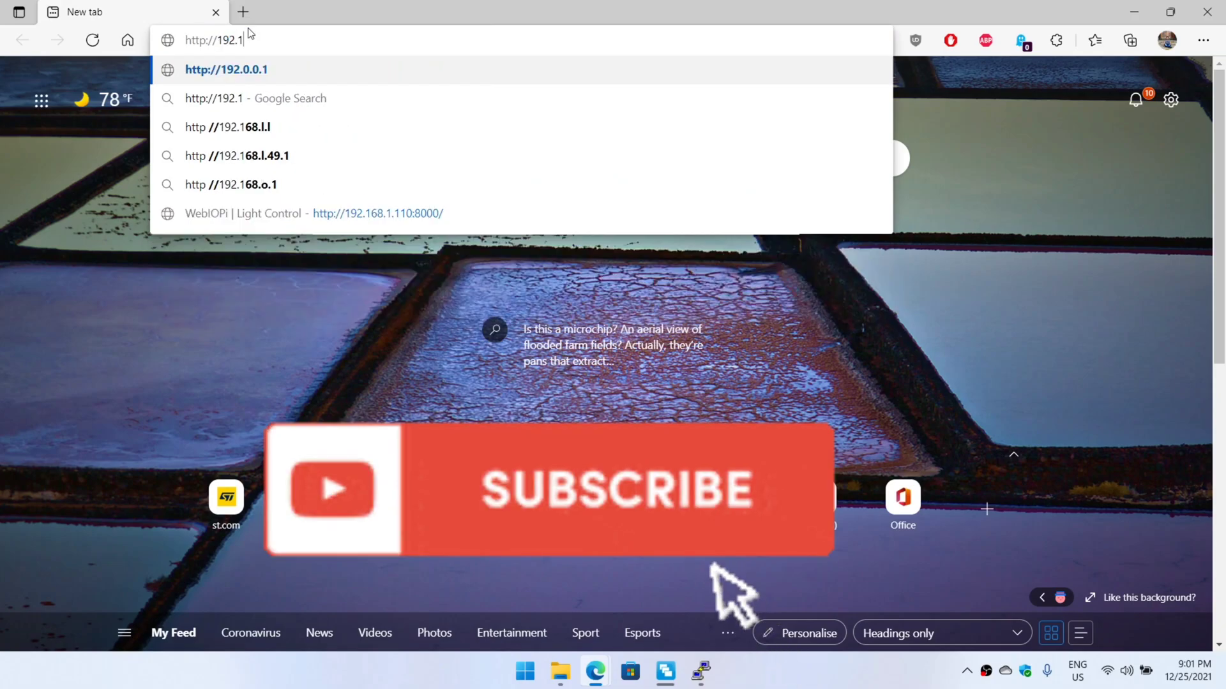
pyautogui.moveTo(711, 571)
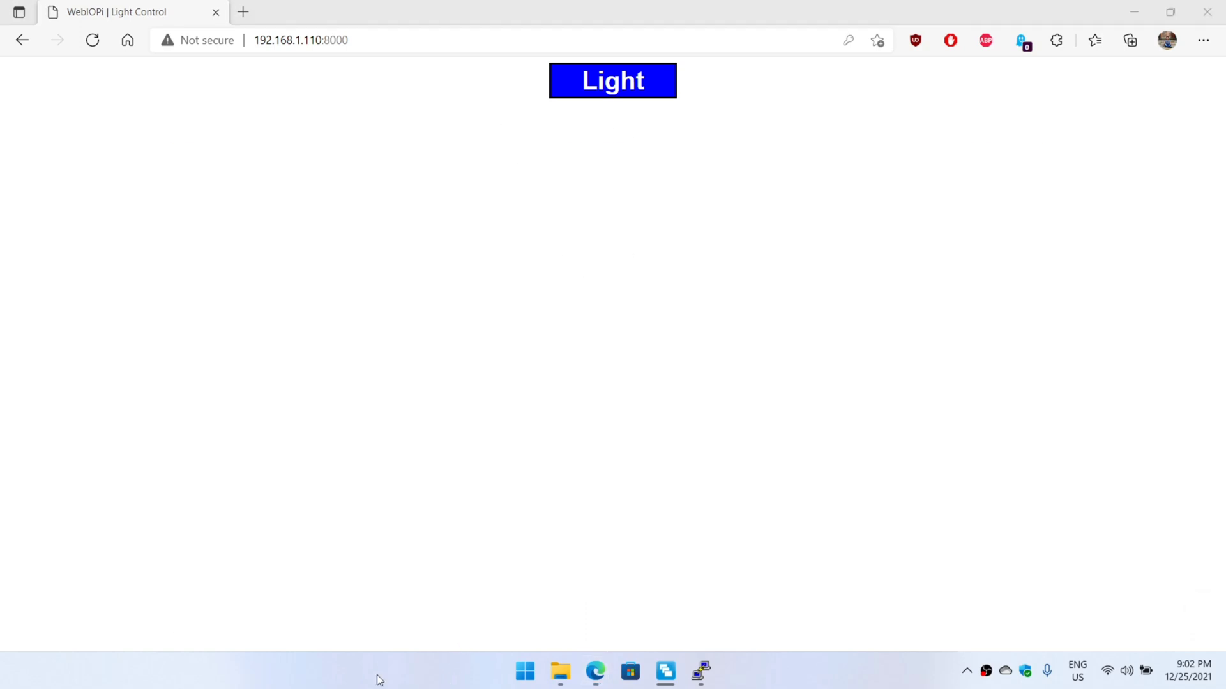
pyautogui.click(611, 79)
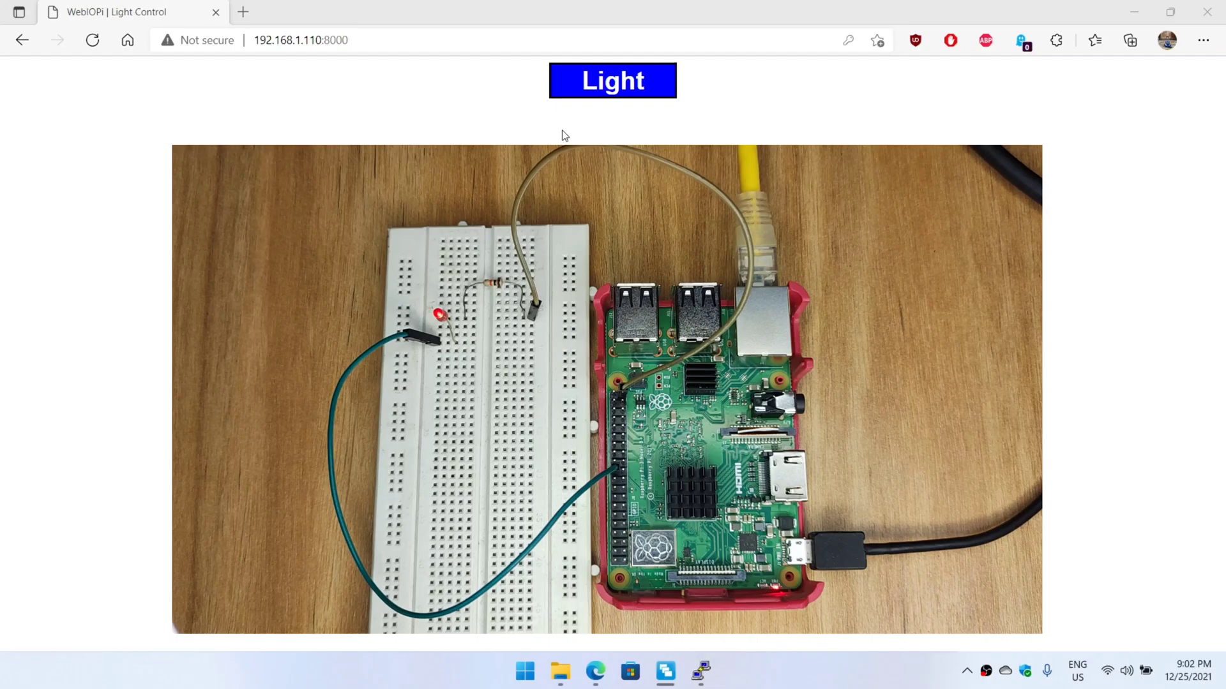
pyautogui.click(612, 79)
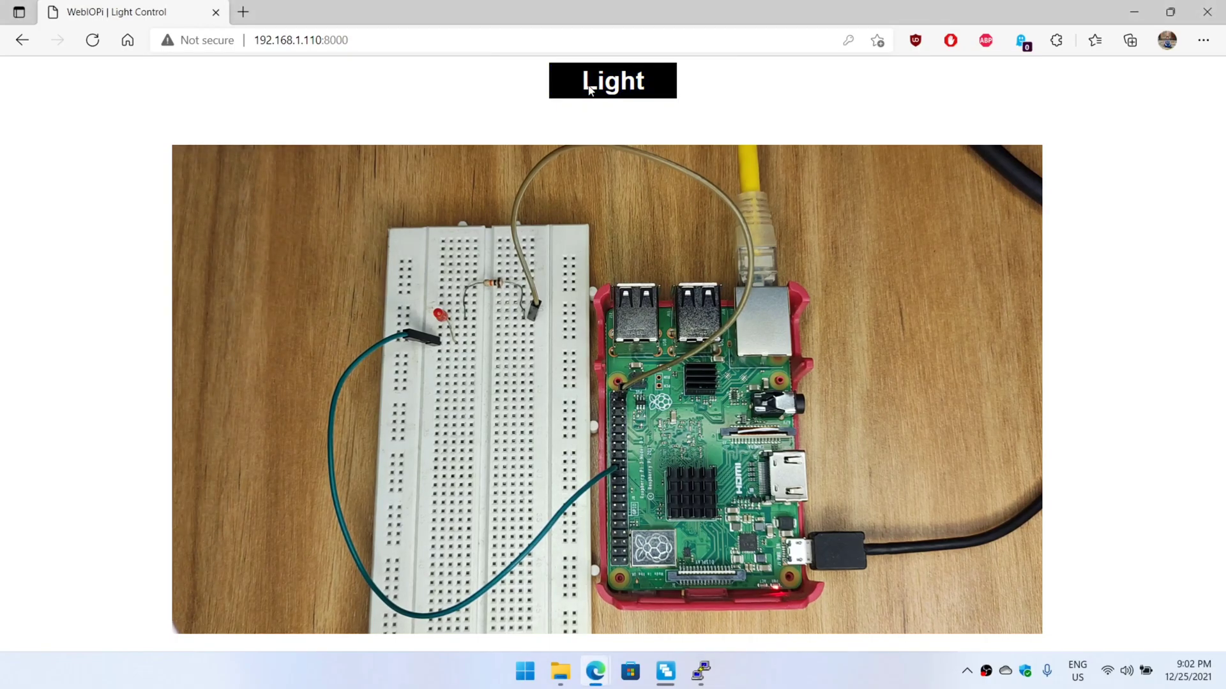
pyautogui.click(611, 80)
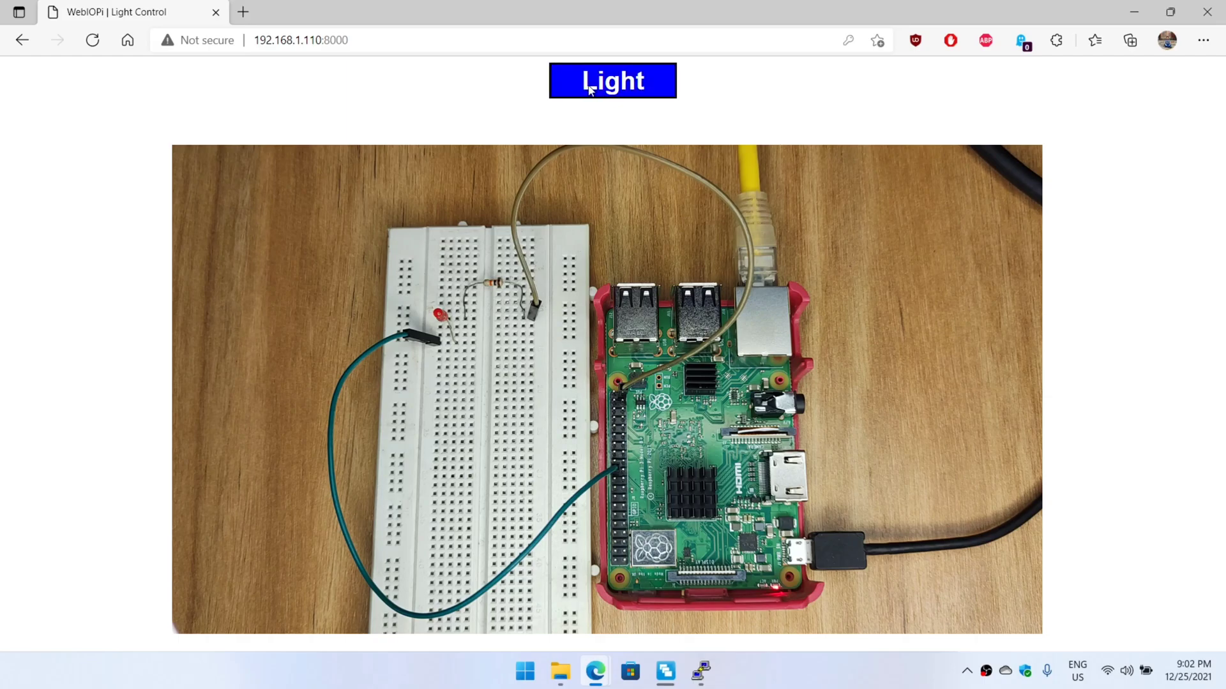
pyautogui.click(611, 79)
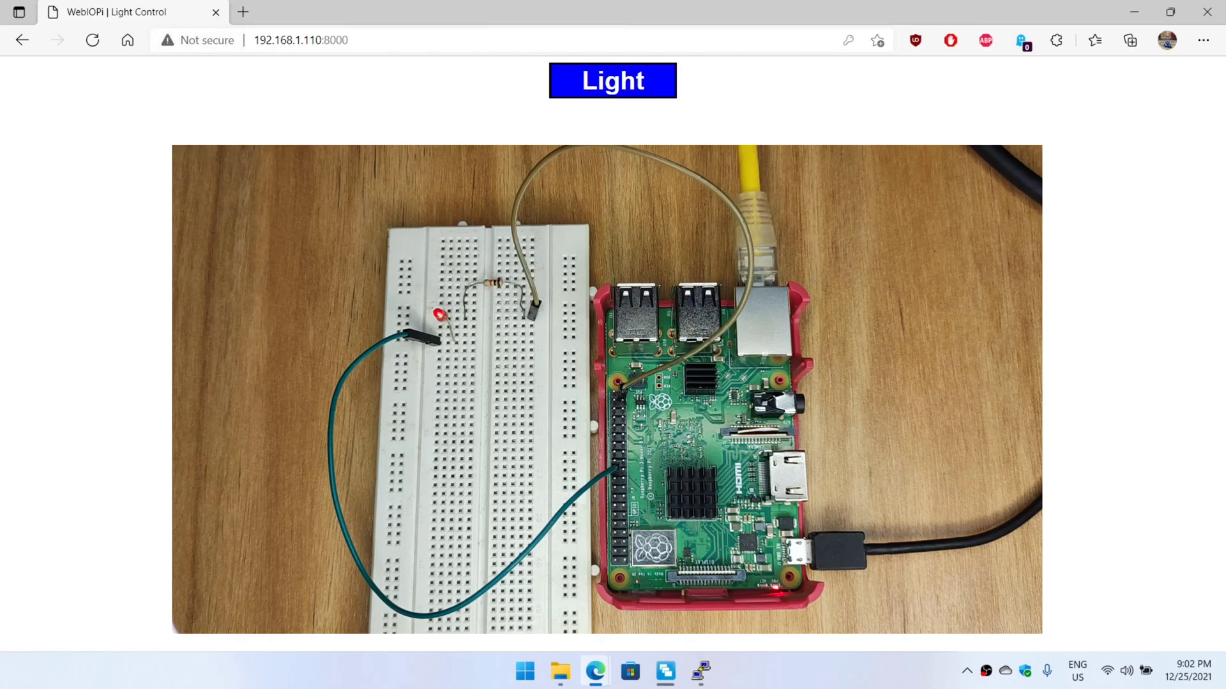